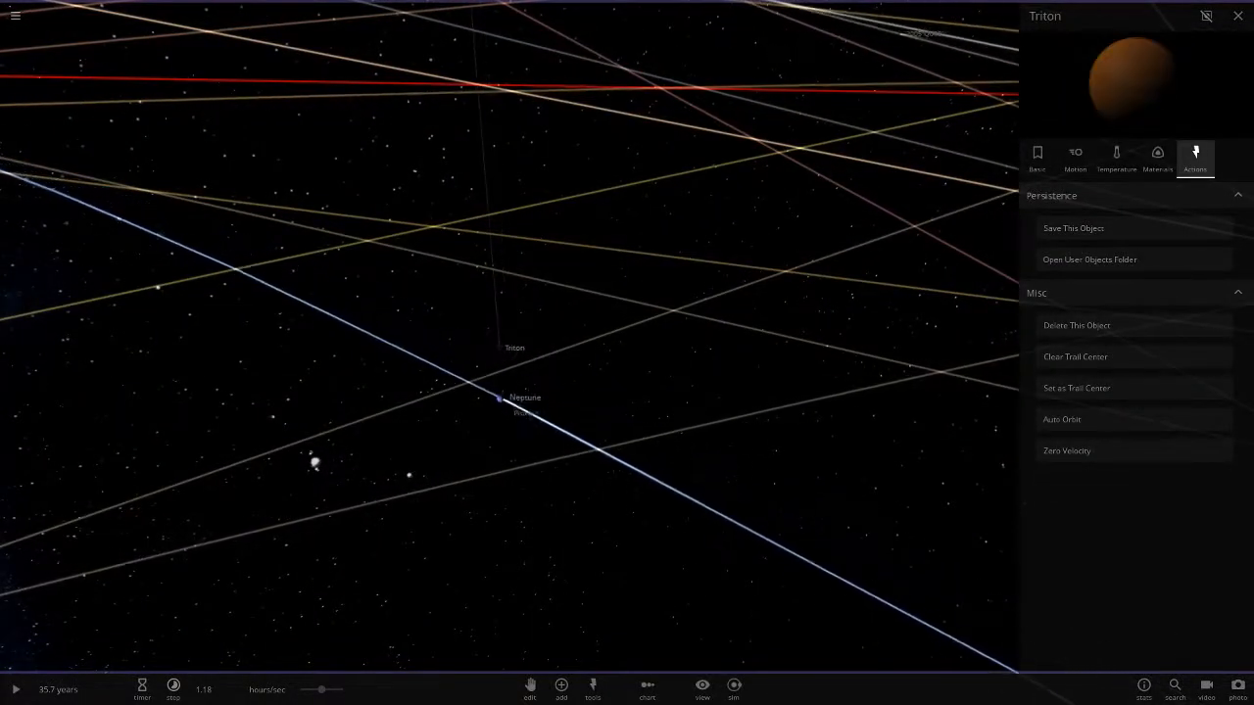
# Step: Review grey-surfaced Triton's Basic and Temperature property tabs up close, ending on Basic
pyautogui.click(1036, 157)
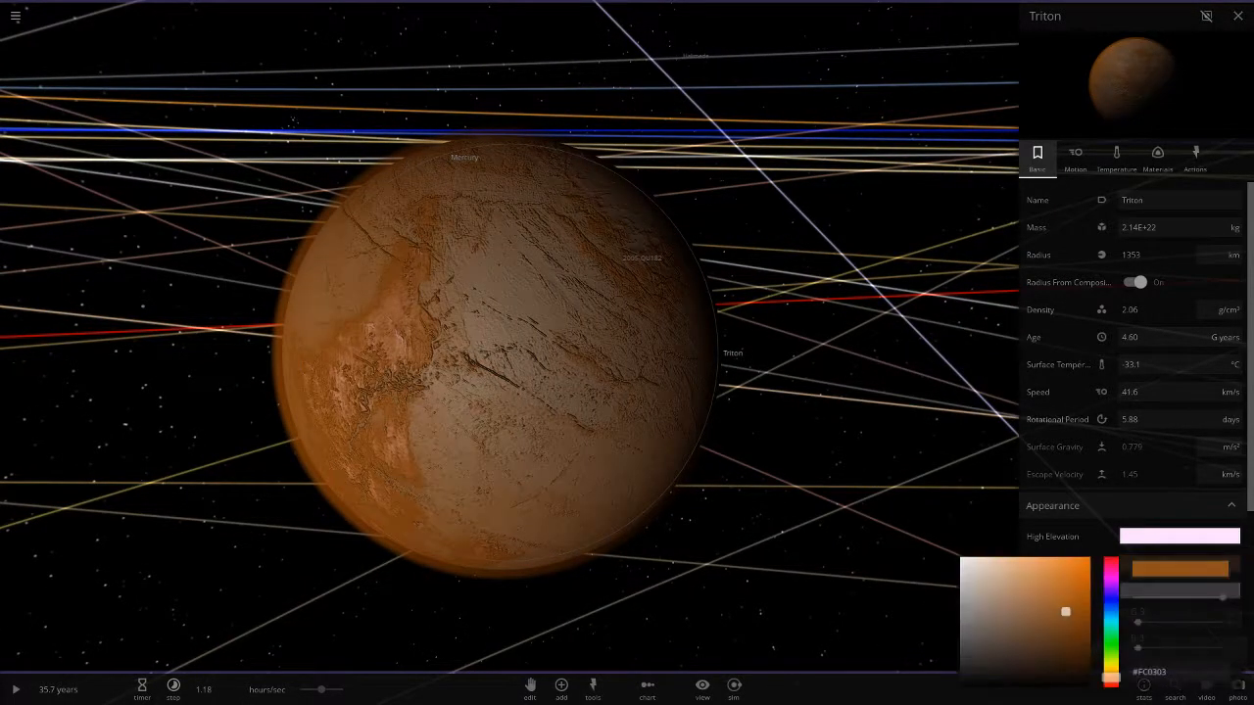
pyautogui.click(1115, 154)
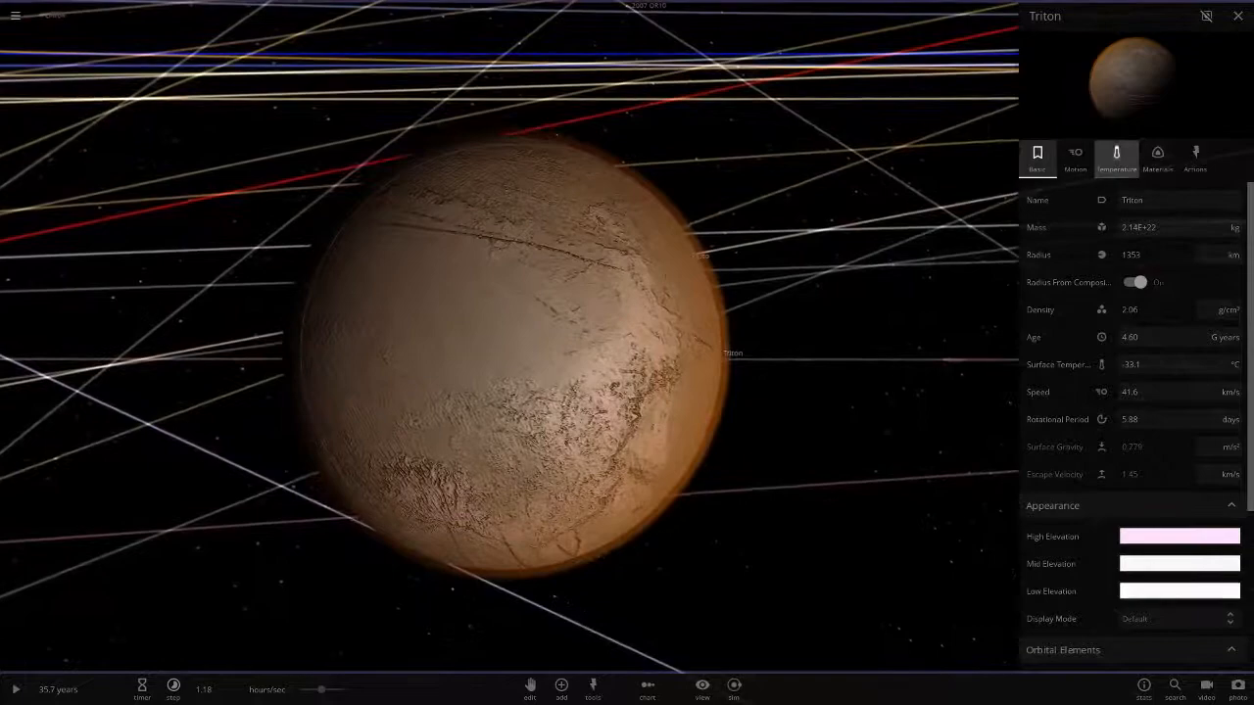
pyautogui.click(1115, 157)
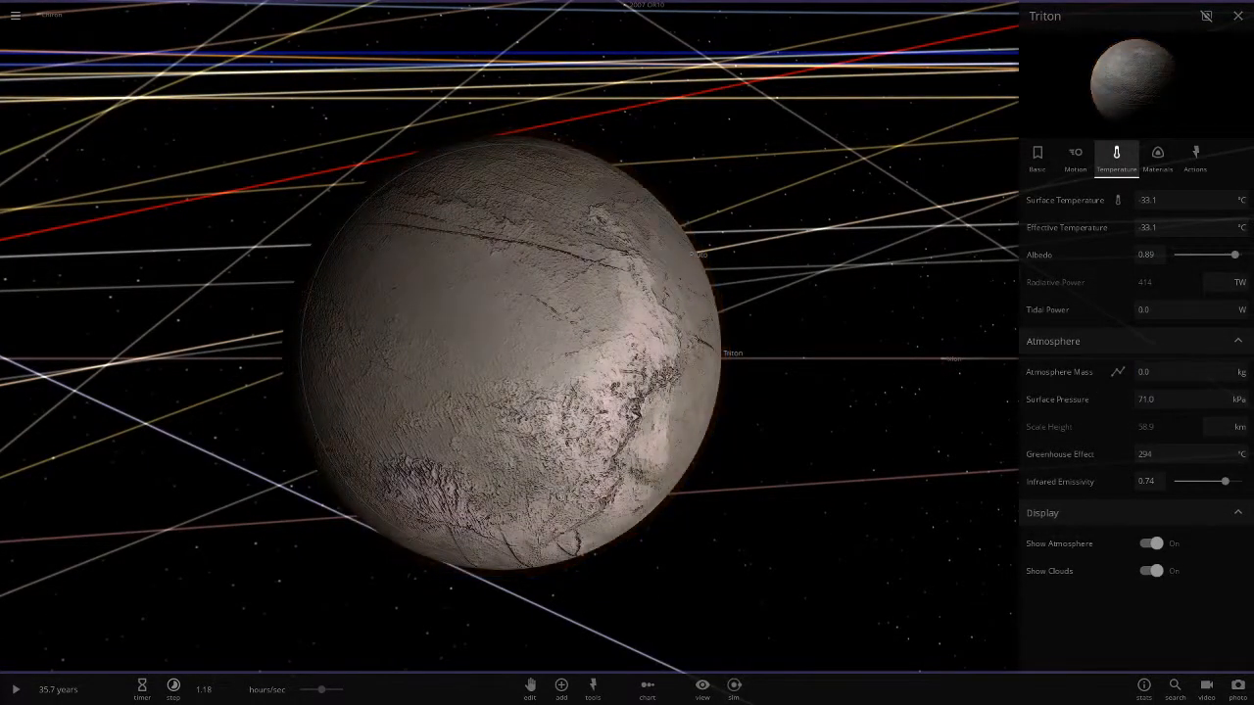
pyautogui.click(1037, 157)
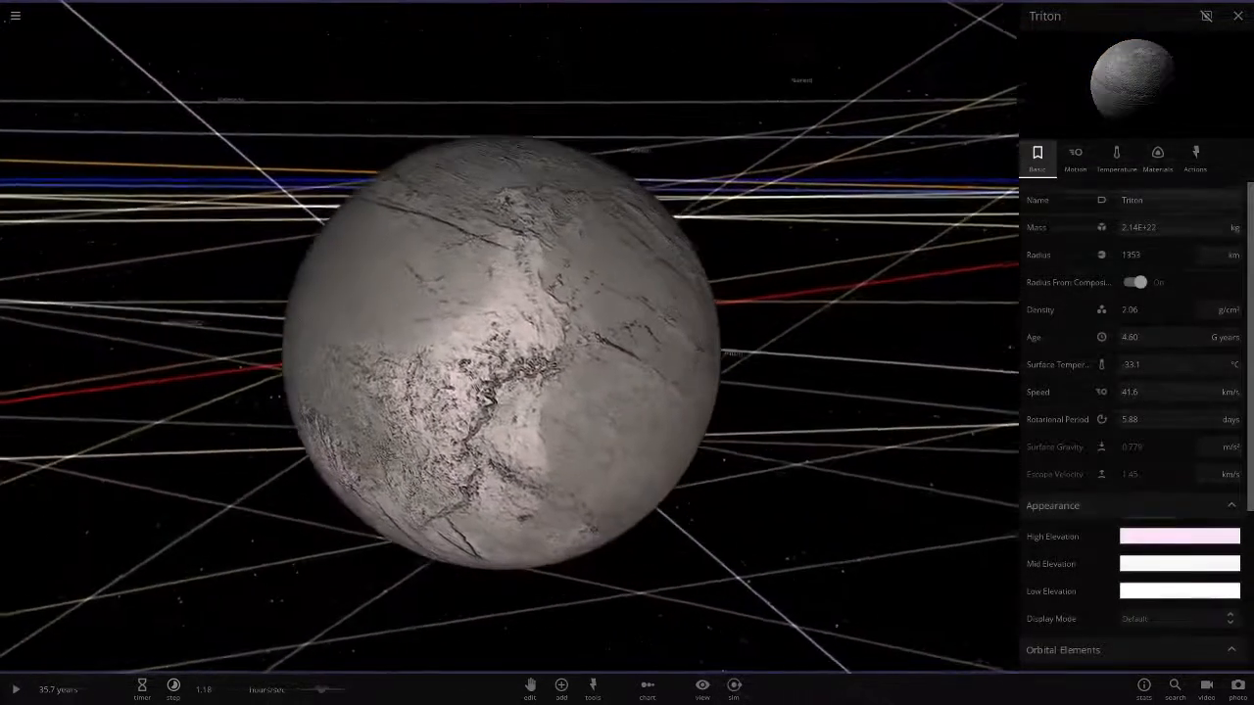
pyautogui.click(1179, 536)
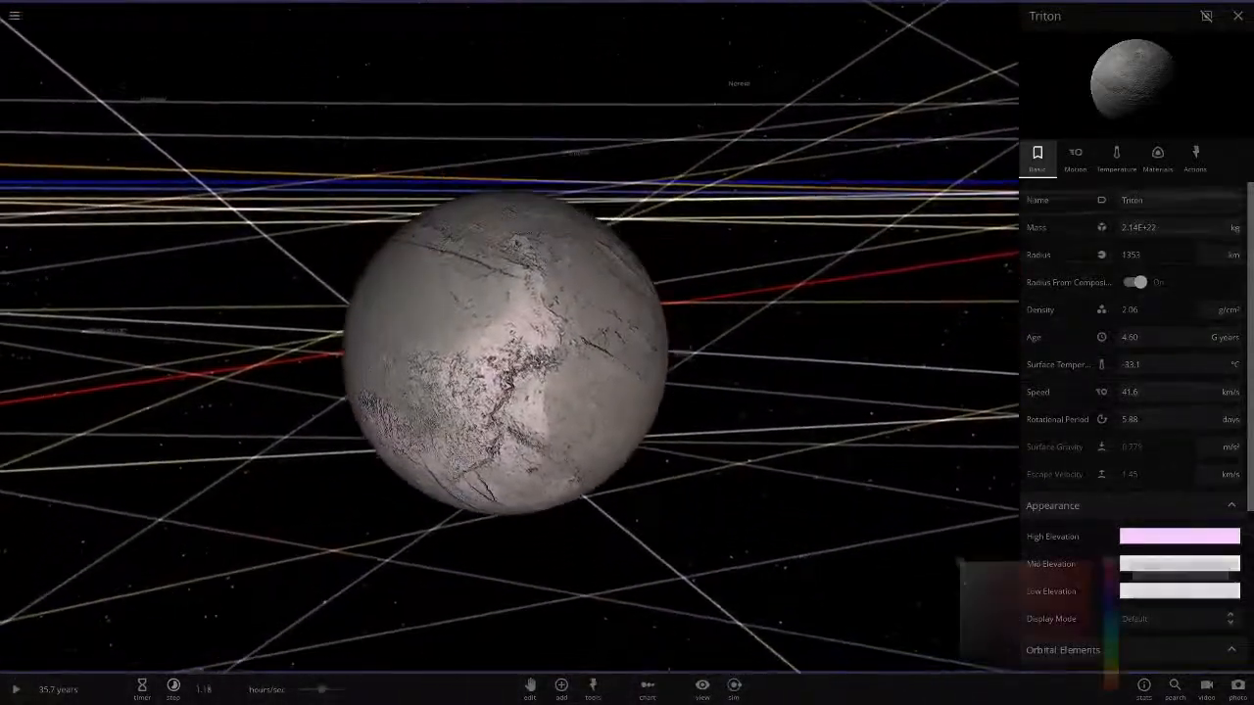
# Step: Close Triton's panel and pull back to the solar system view of Neptune's orbit
pyautogui.click(1179, 535)
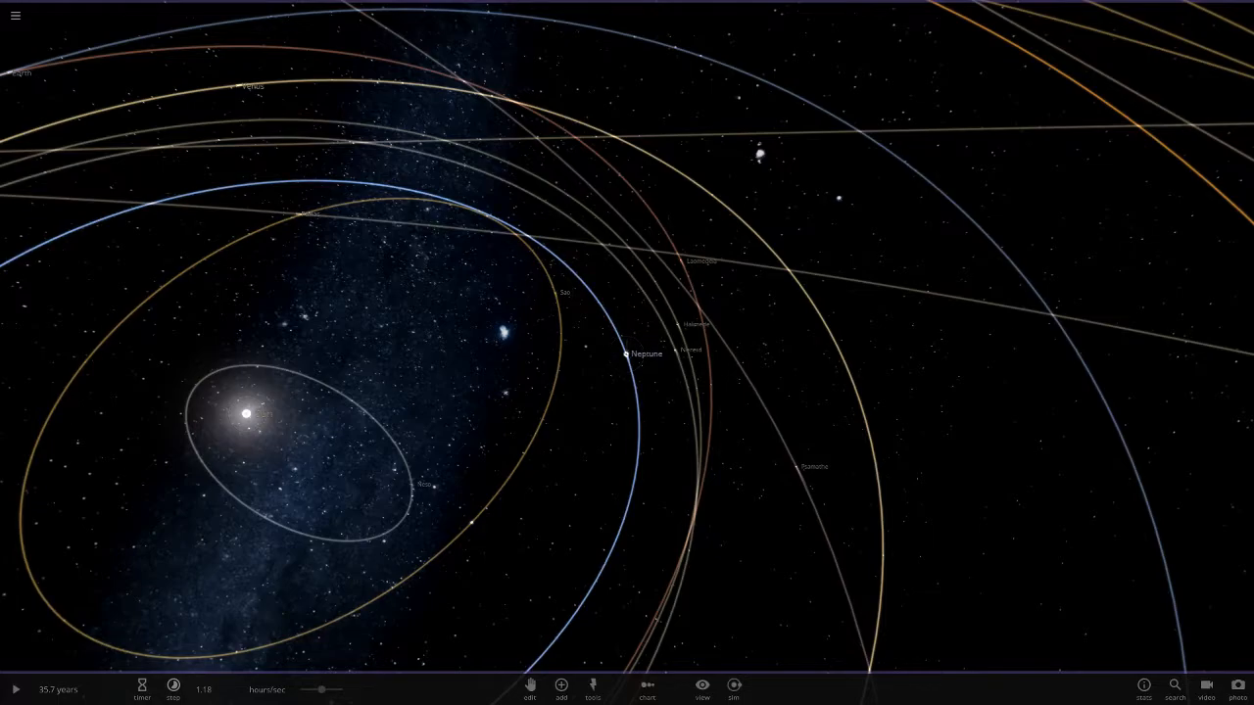
# Step: Focus on Mercury to check it is cold and dark, then zoom out
pyautogui.click(246, 413)
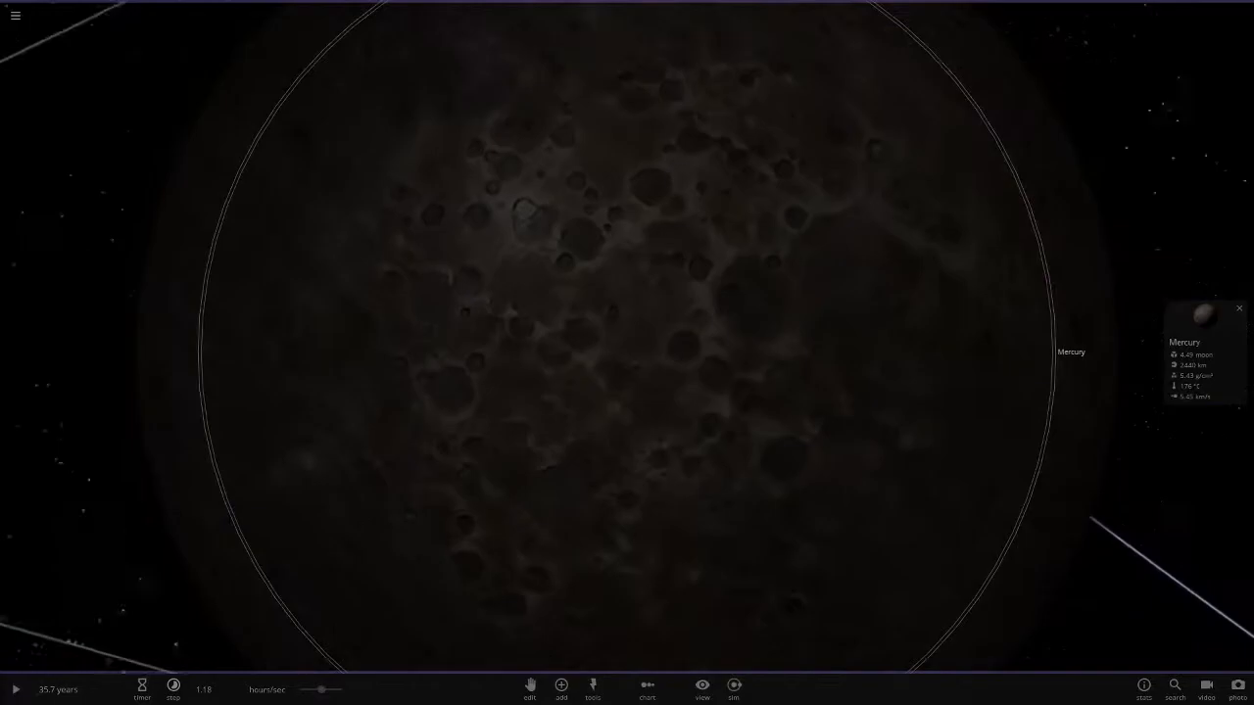
pyautogui.scroll(-3)
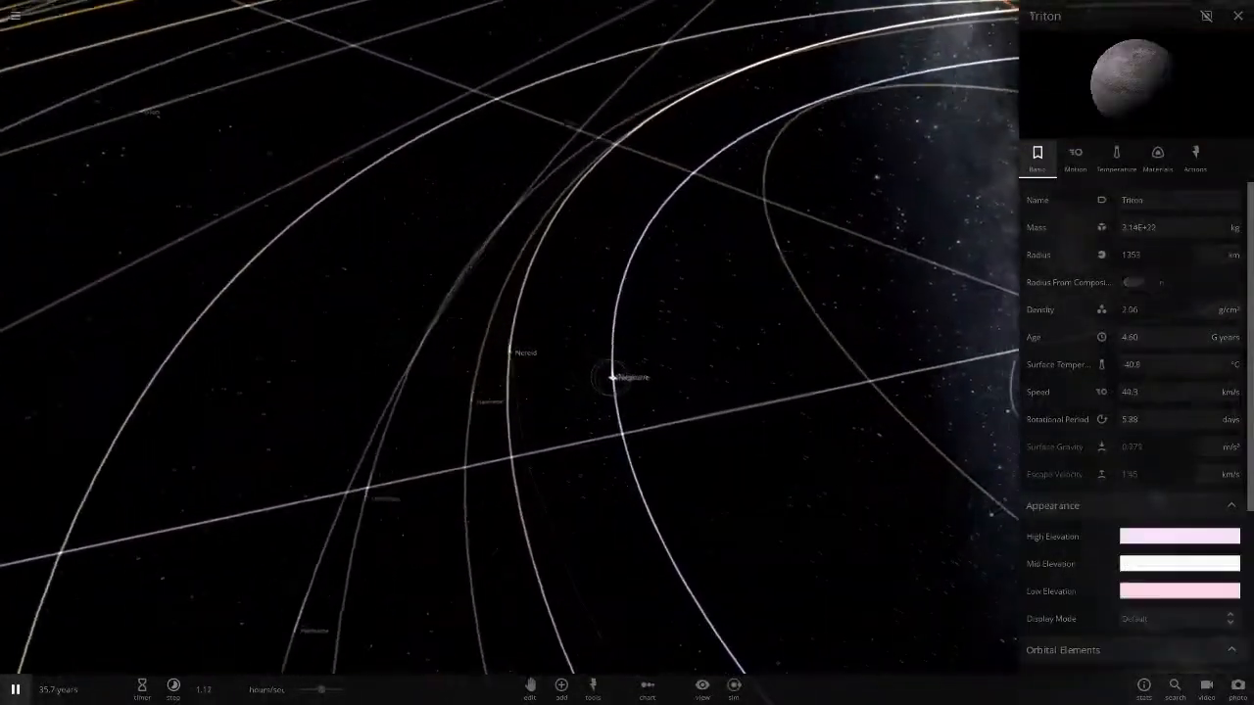
# Step: Focus the camera on Triton, reading about −43 °C at faster speed
pyautogui.click(1134, 282)
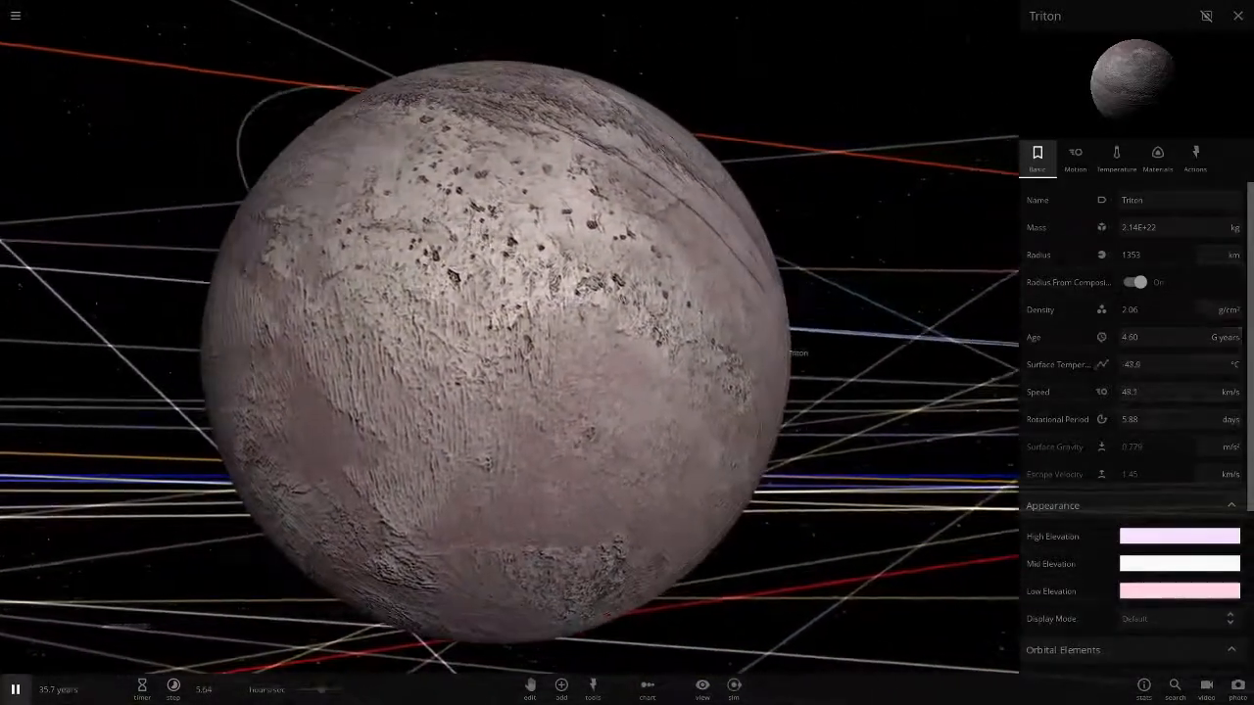
# Step: Show Neptune's properties, about 108 °C, and its orbit inside Venus and Earth
pyautogui.click(1116, 157)
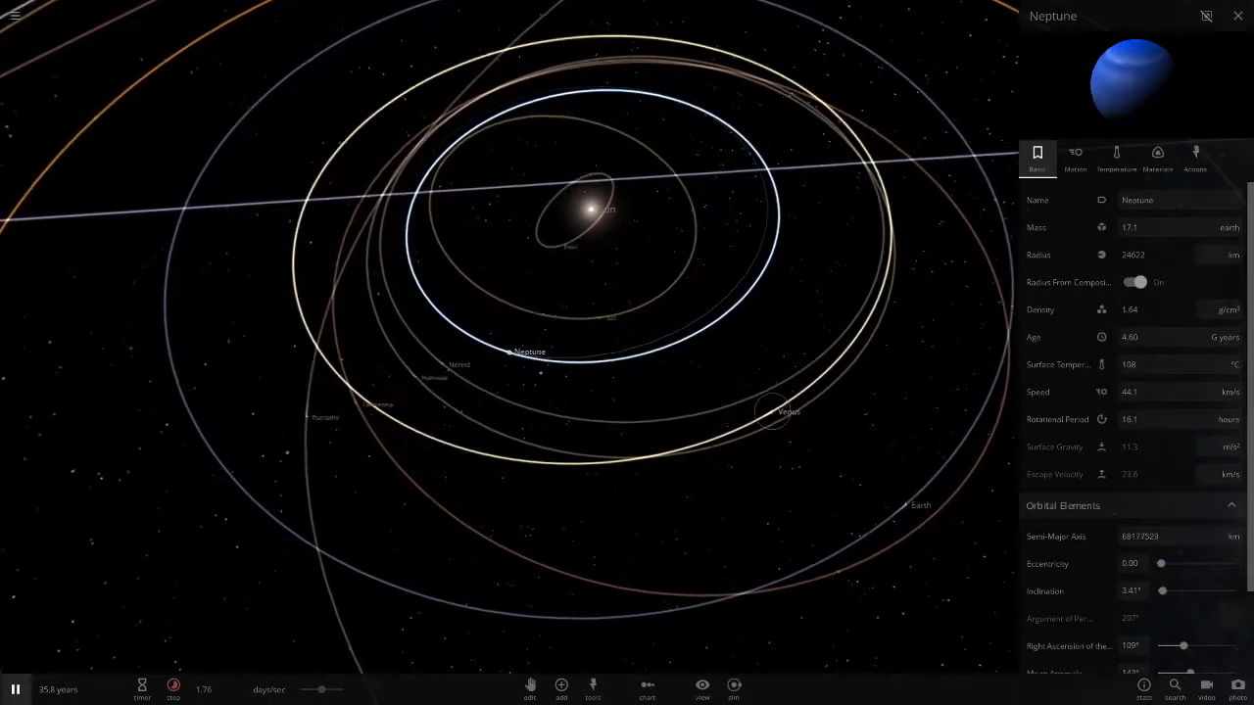
# Step: Close Neptune's panel and show Triton's summary card at about −45 °C
pyautogui.click(1237, 16)
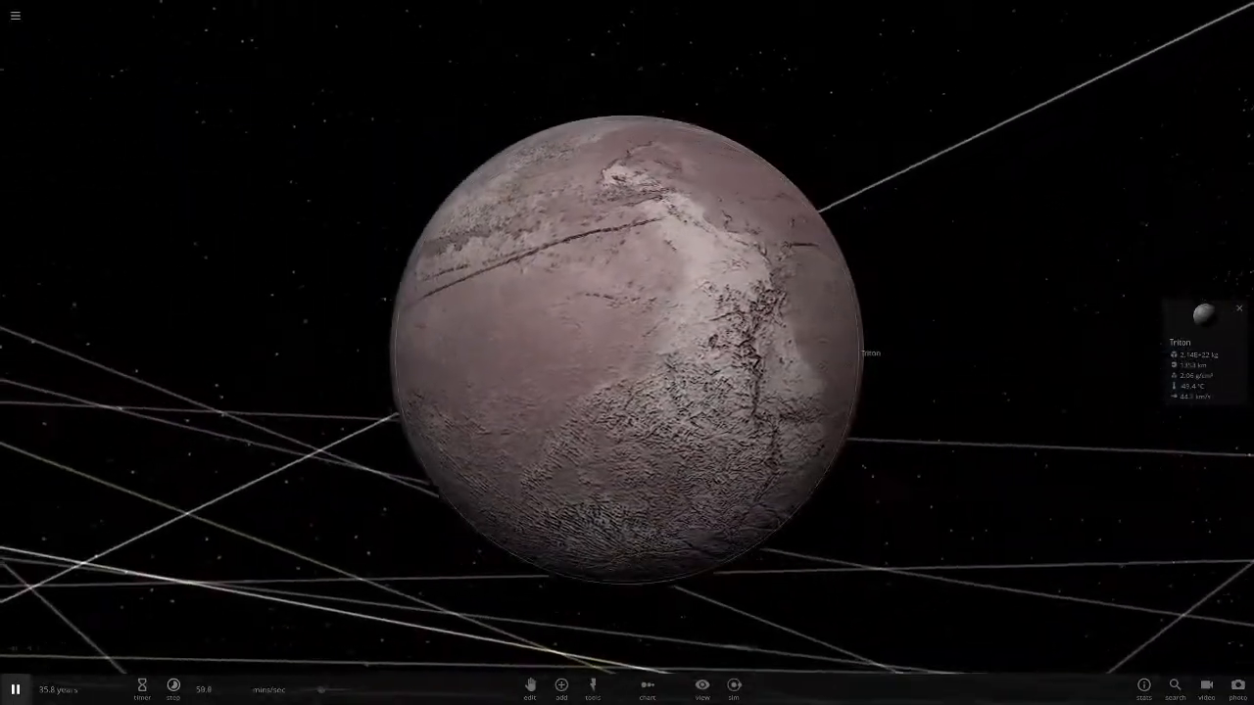
# Step: Zoom out from Triton to the starfield with Neptune labelled in the distance
pyautogui.scroll(-3)
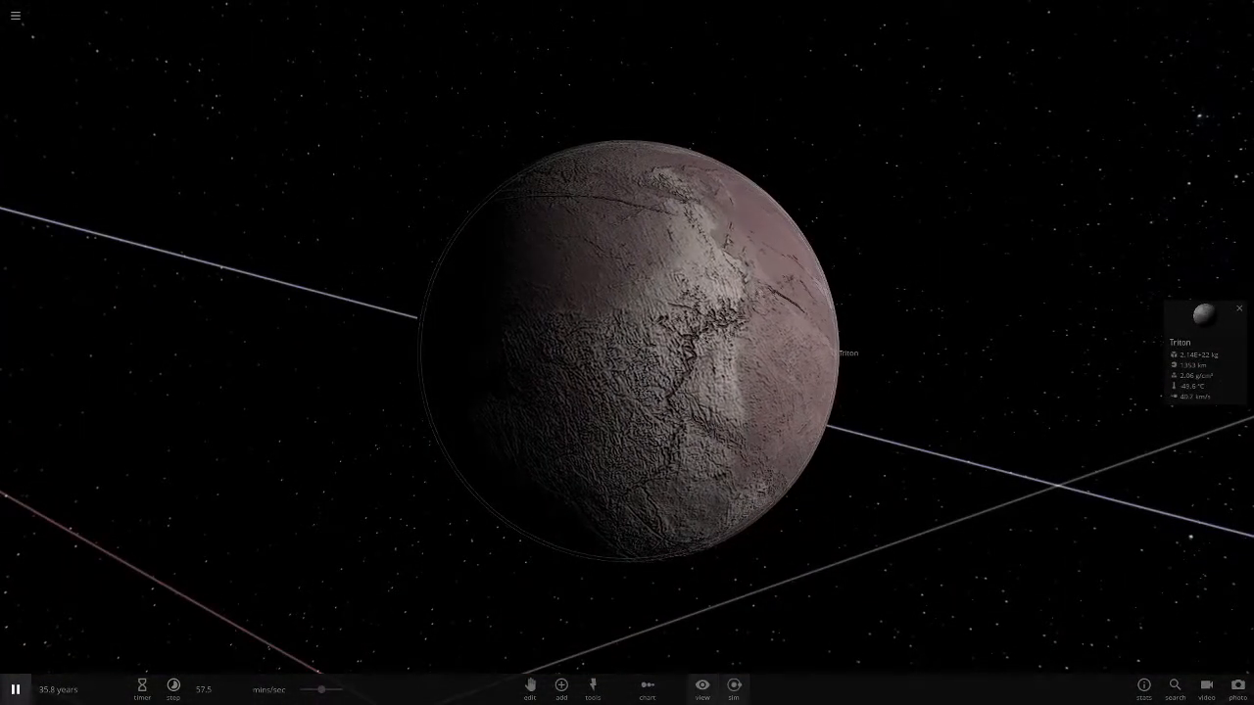
pyautogui.click(701, 689)
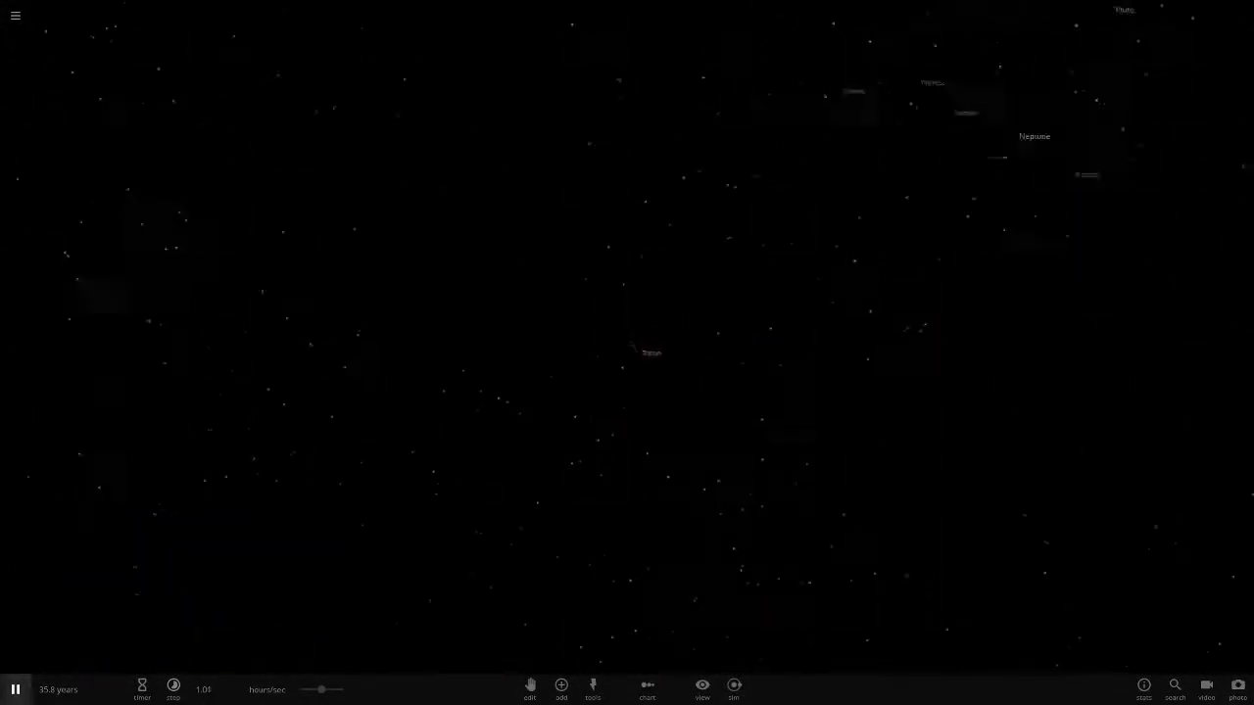
pyautogui.click(701, 690)
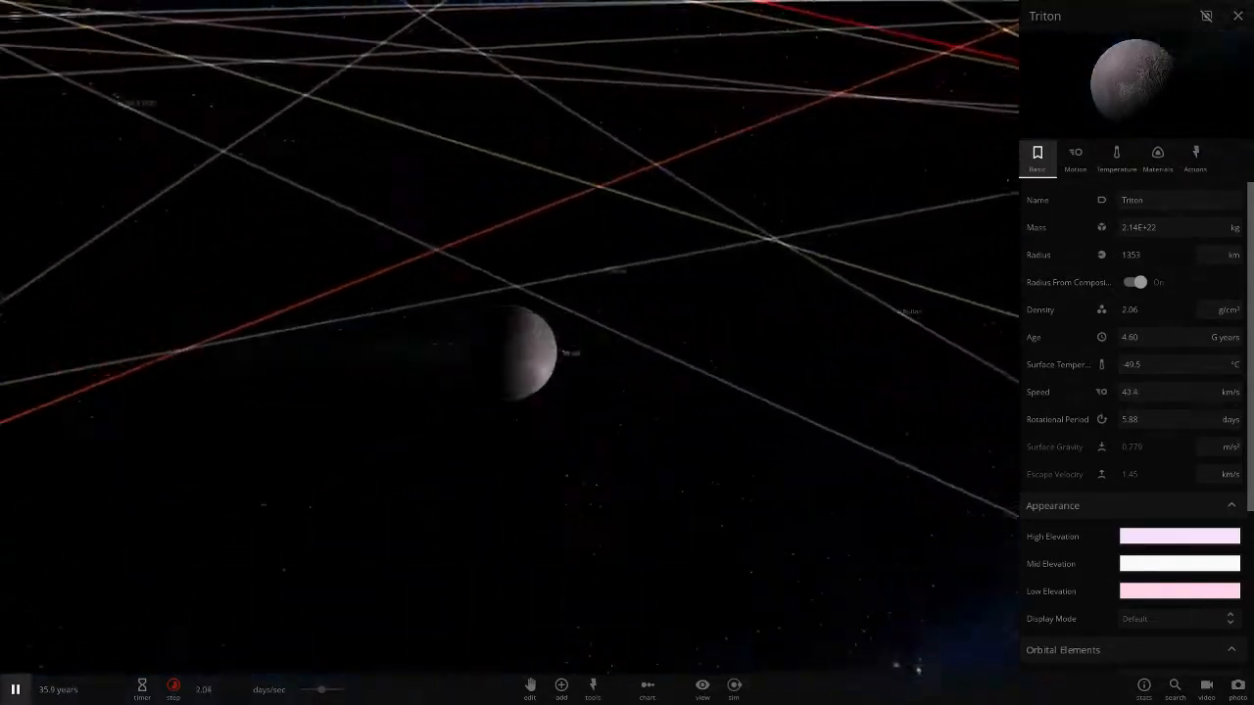
# Step: View Triton's material composition, then bring up the object browser
pyautogui.click(1156, 157)
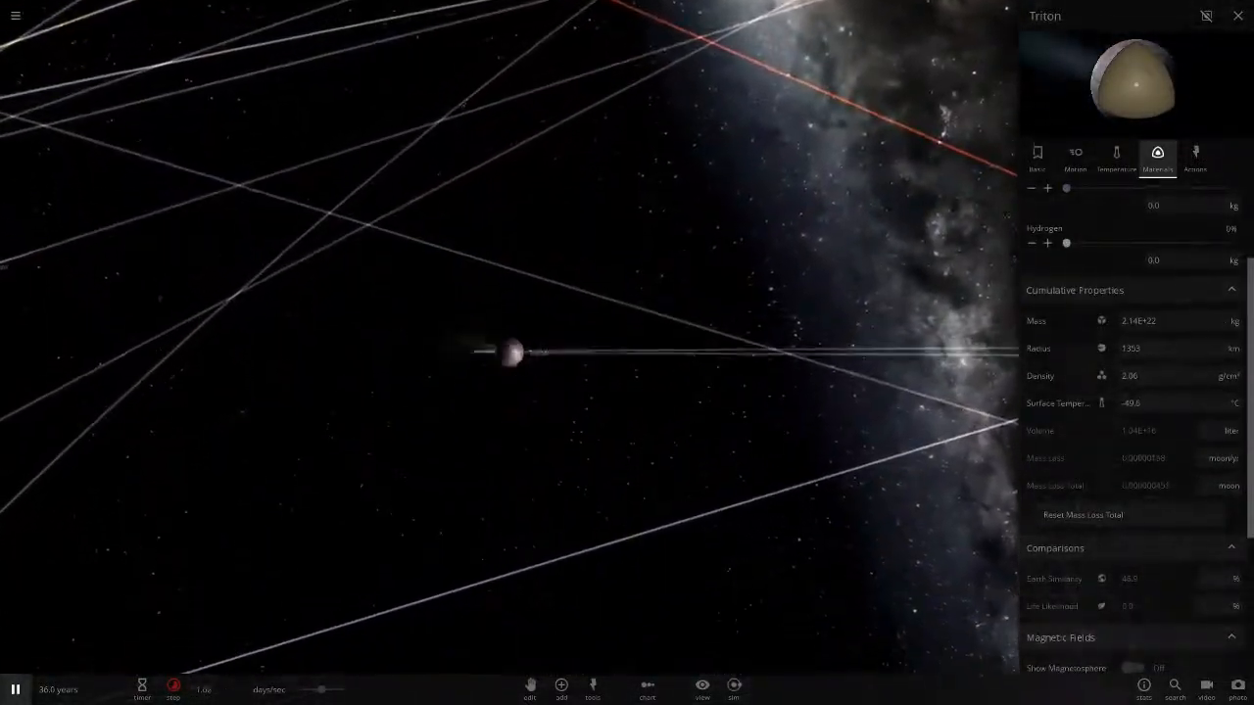
pyautogui.click(1173, 689)
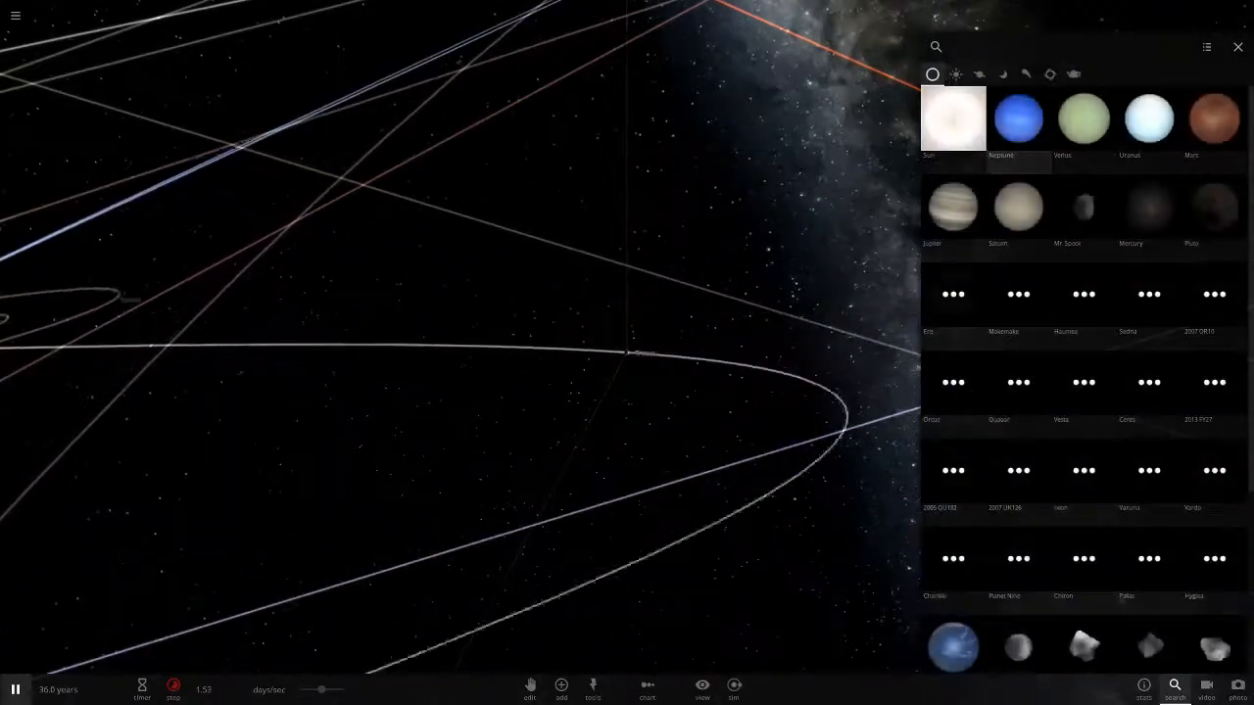
# Step: Inspect Mercury's details at −65.8 °C and reopen the list of bodies
pyautogui.scroll(-3)
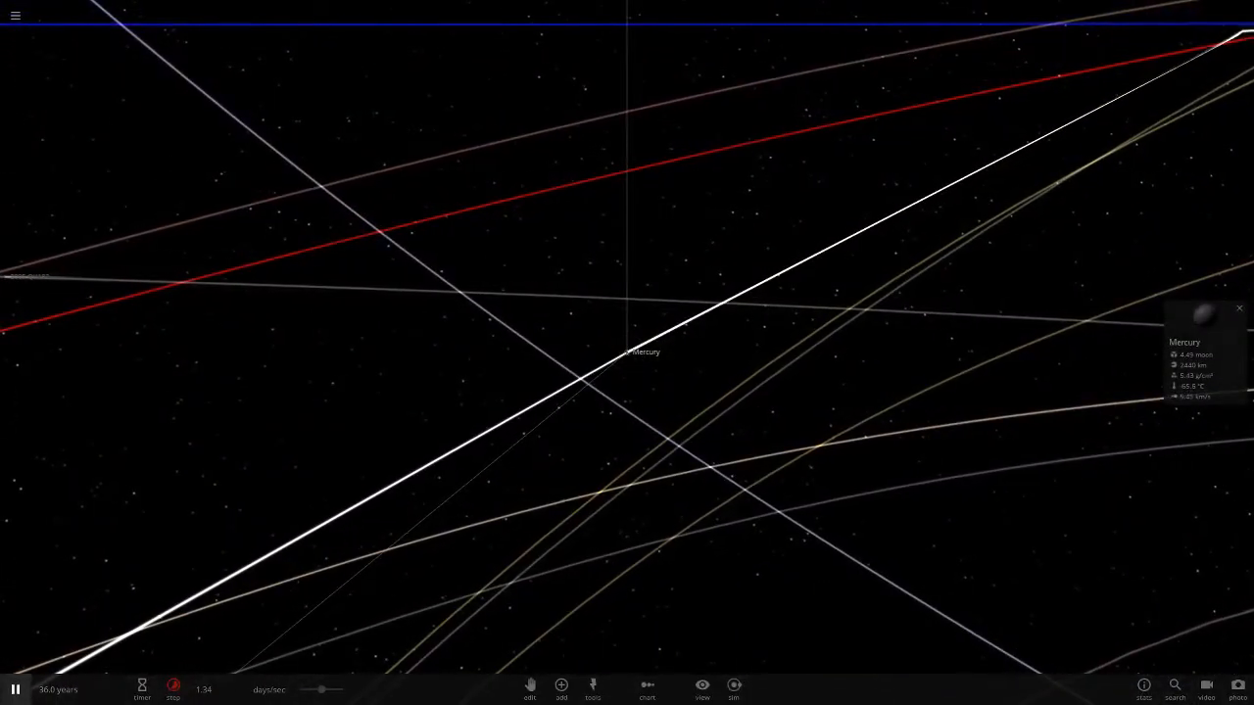
pyautogui.click(1205, 342)
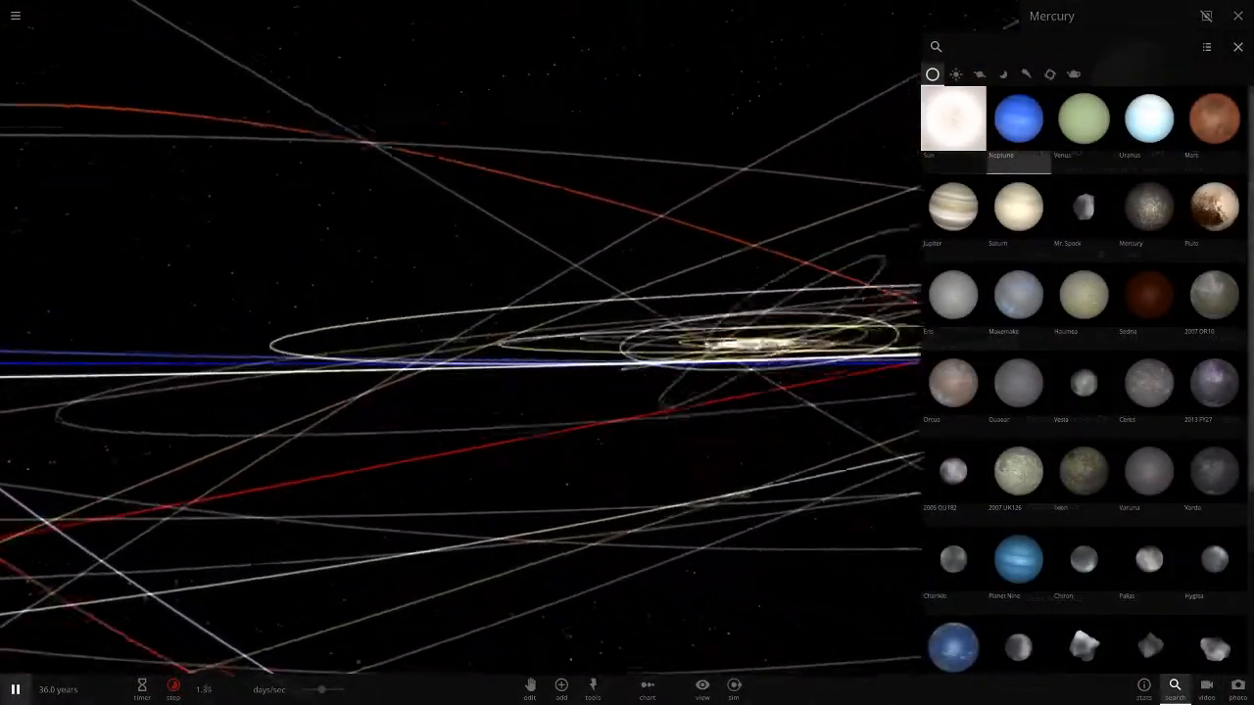
# Step: Pick Neptune from the object browser to show its properties at 108 °C
pyautogui.click(1149, 205)
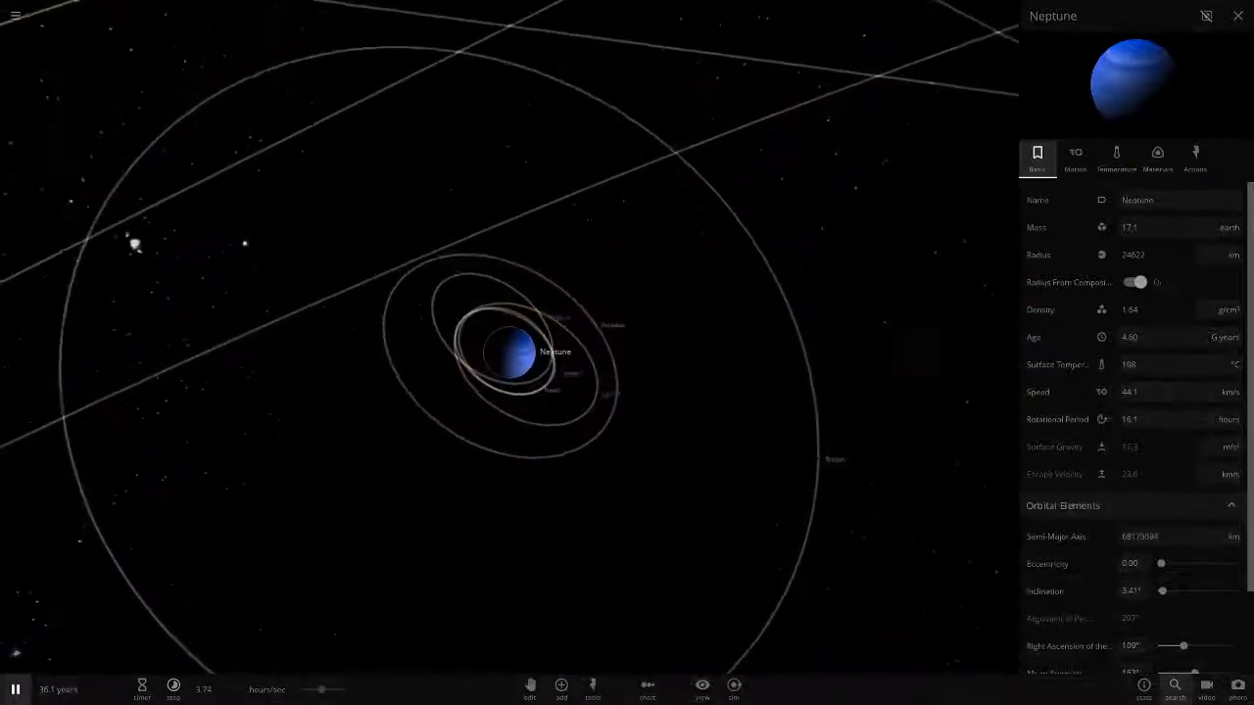
pyautogui.click(1174, 688)
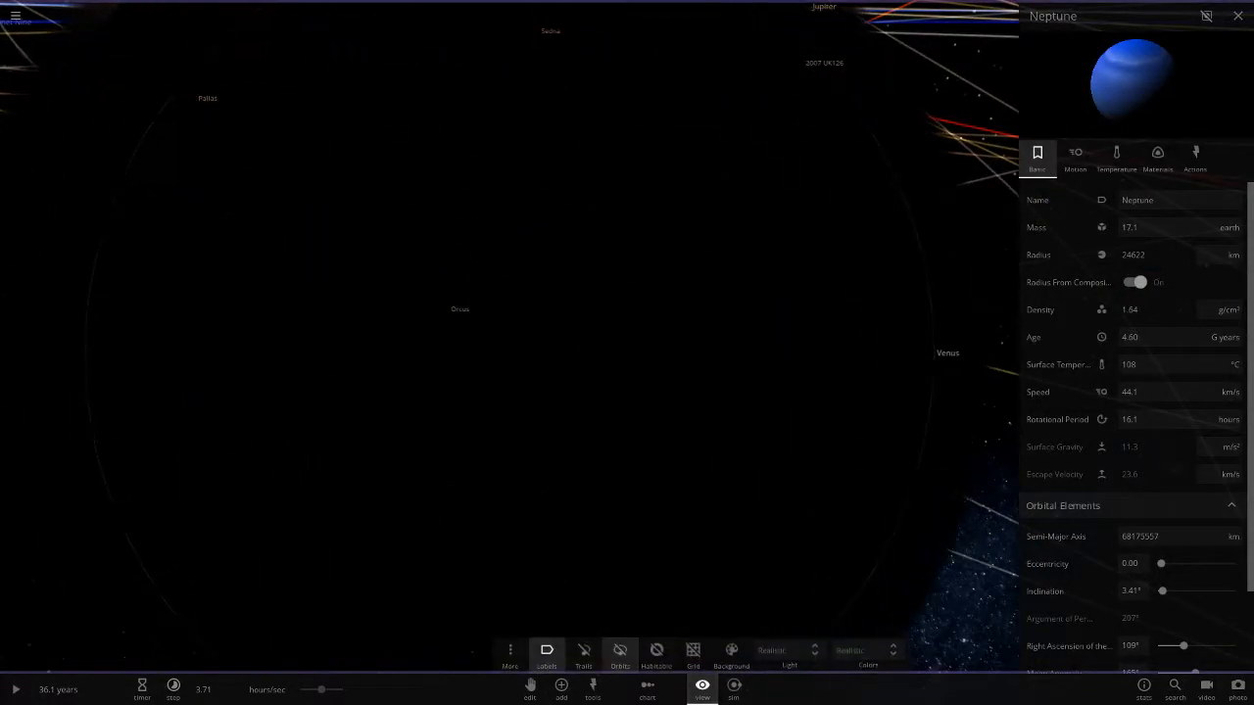
# Step: Close Neptune's properties, select Neptune beside the Sun, and turn on motion trails
pyautogui.click(1237, 16)
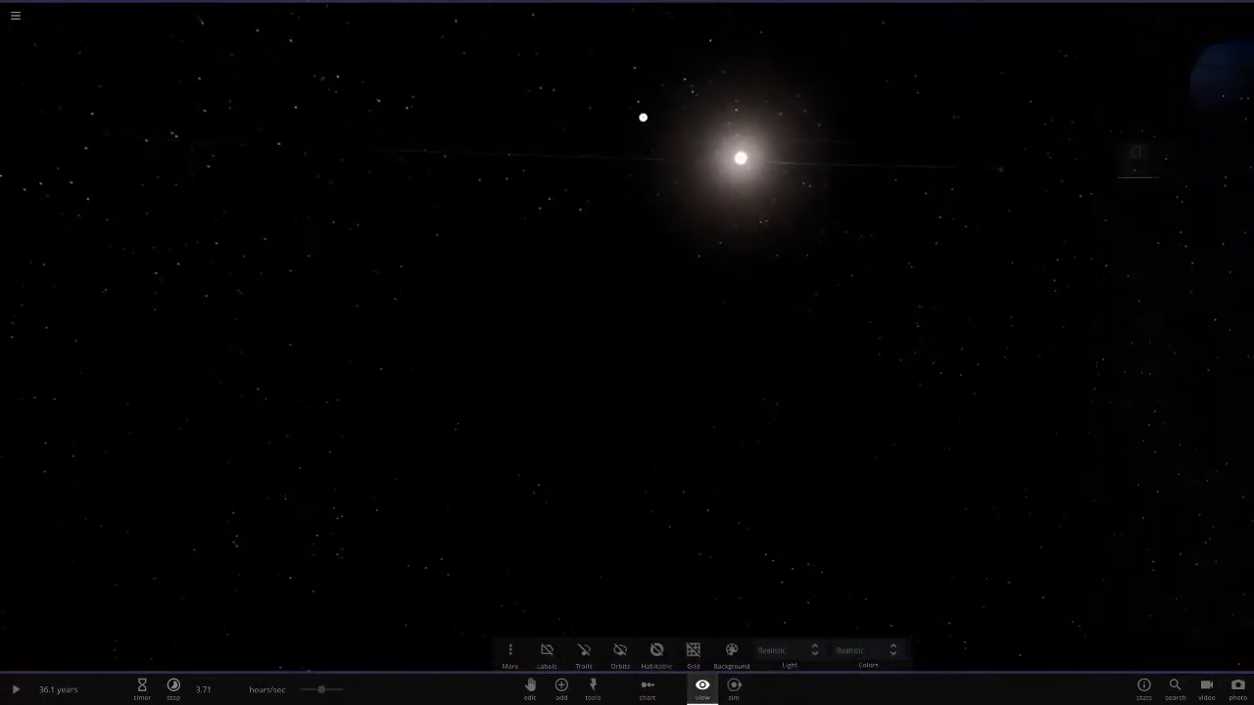
pyautogui.click(547, 654)
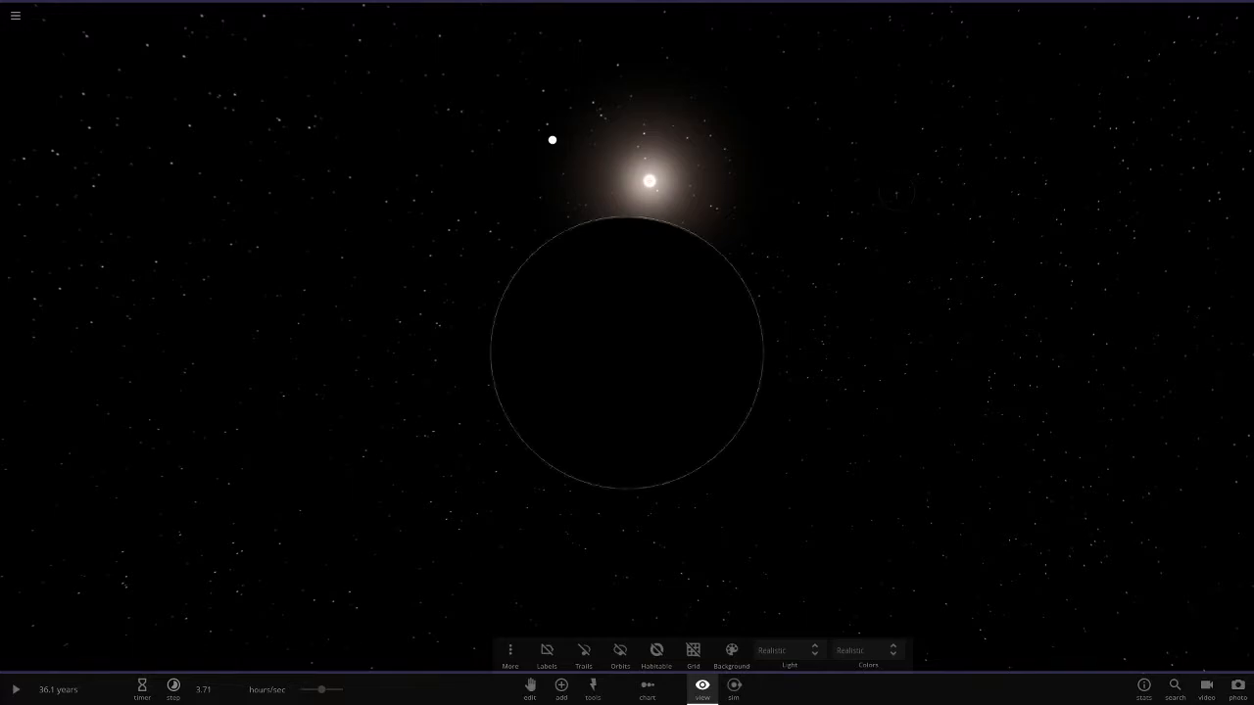
pyautogui.click(896, 192)
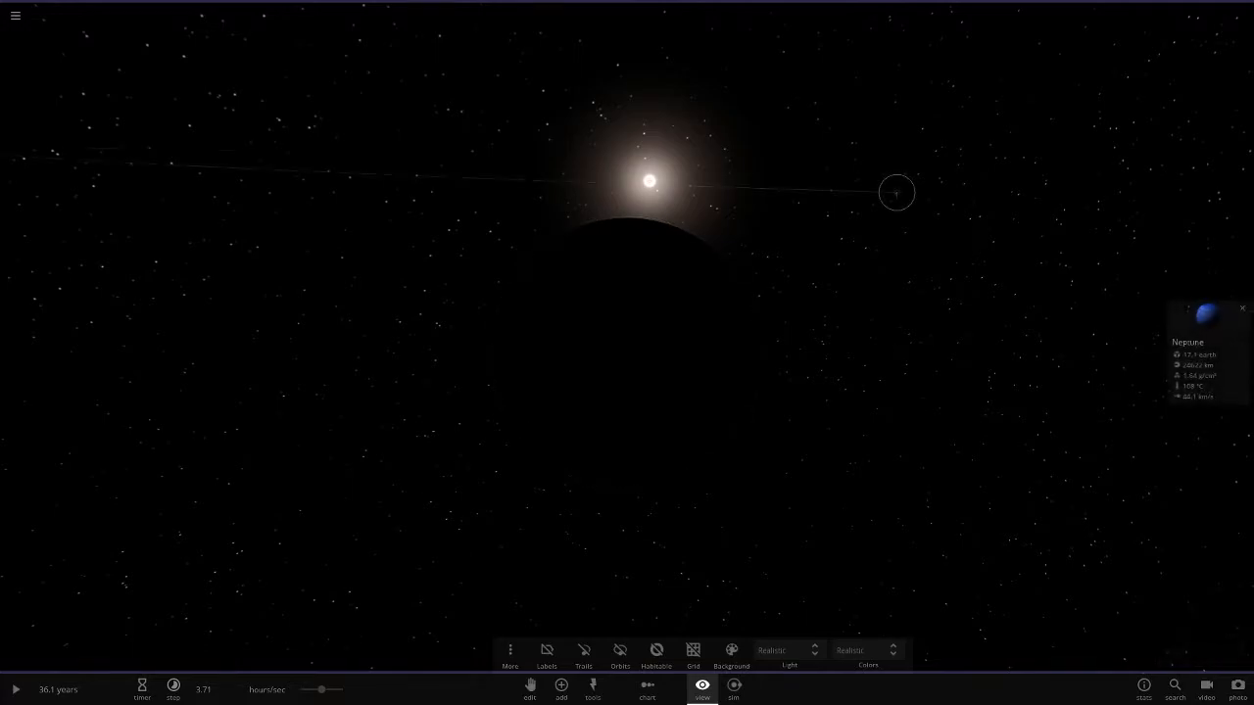
pyautogui.click(583, 655)
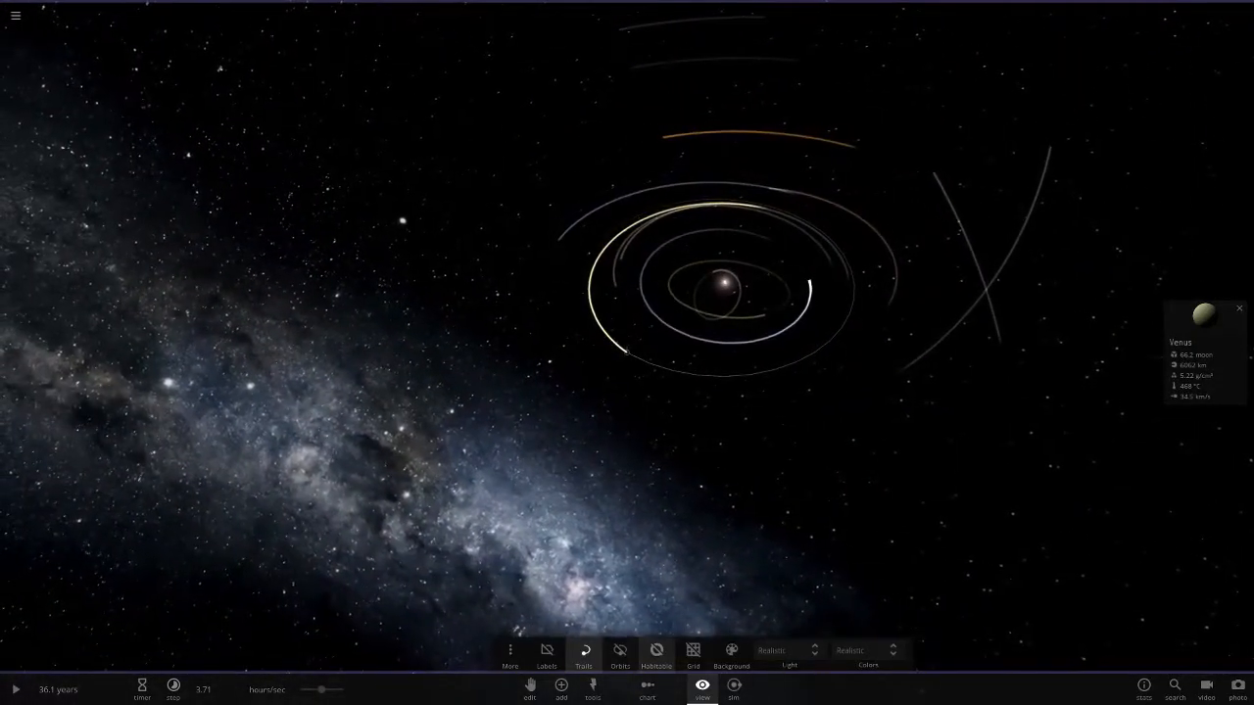
# Step: Show orbit lines, focus on Earth facing the Sun, and open Earth's Motion properties
pyautogui.click(619, 654)
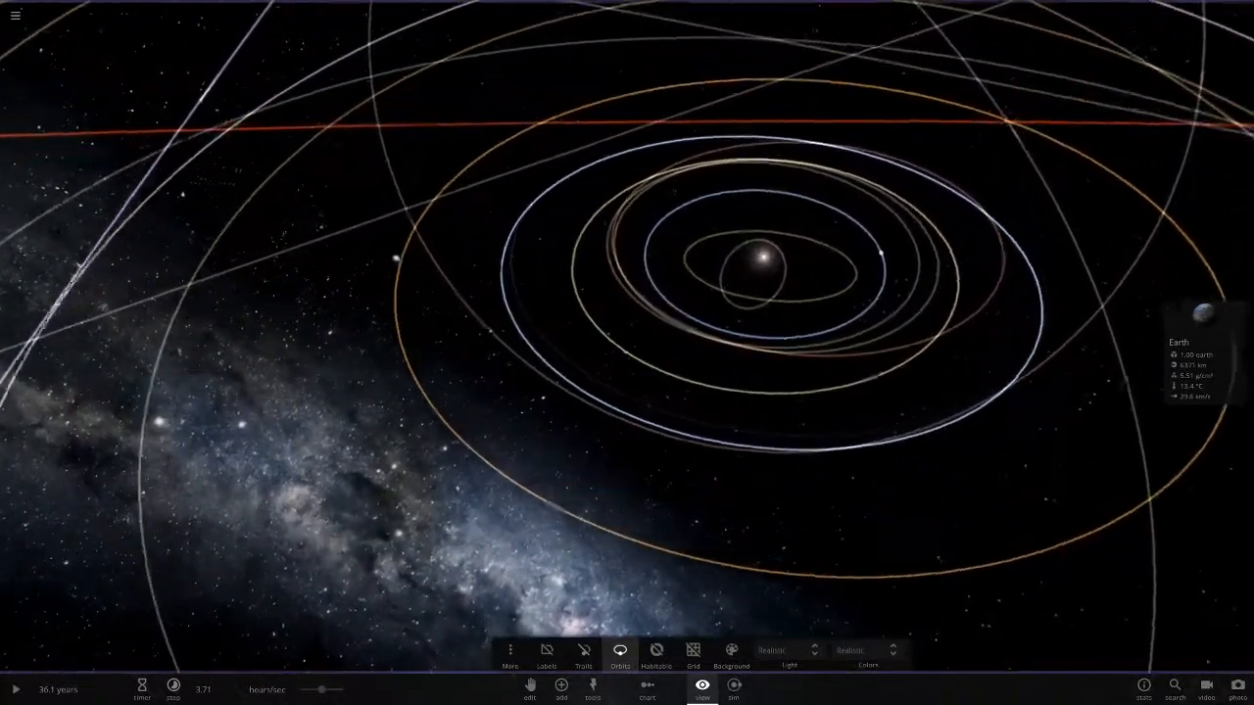
pyautogui.click(1191, 317)
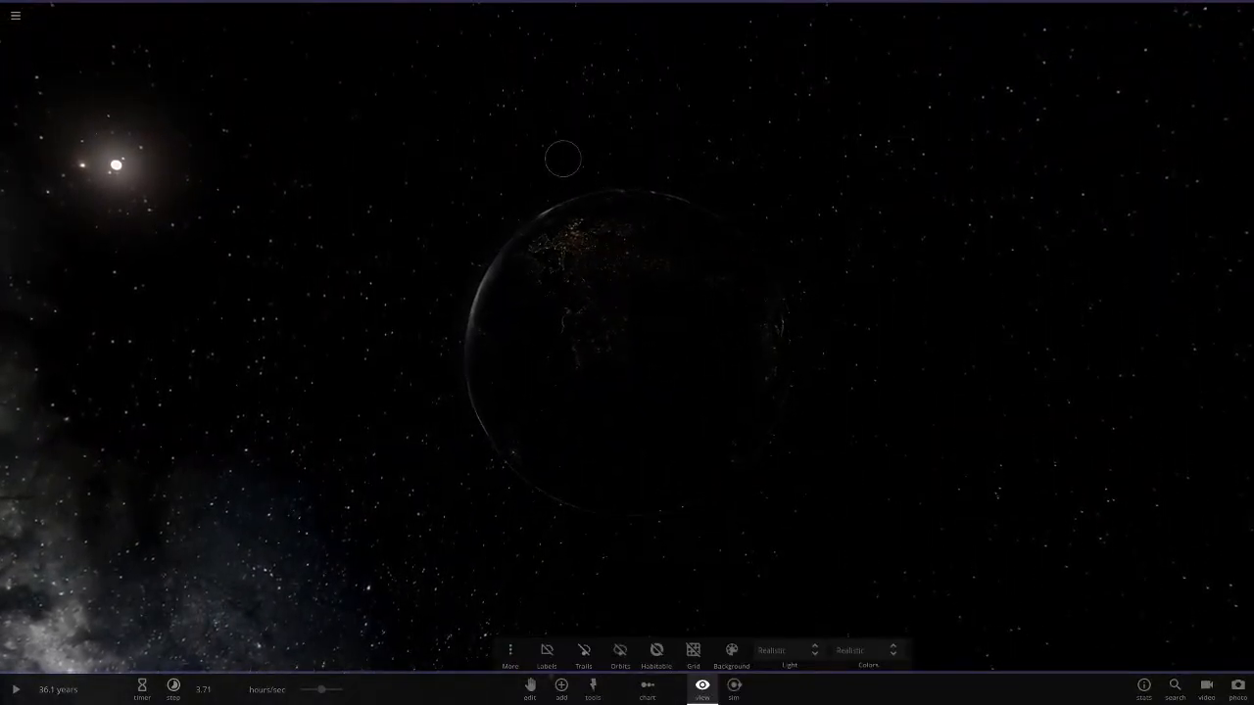
pyautogui.click(608, 343)
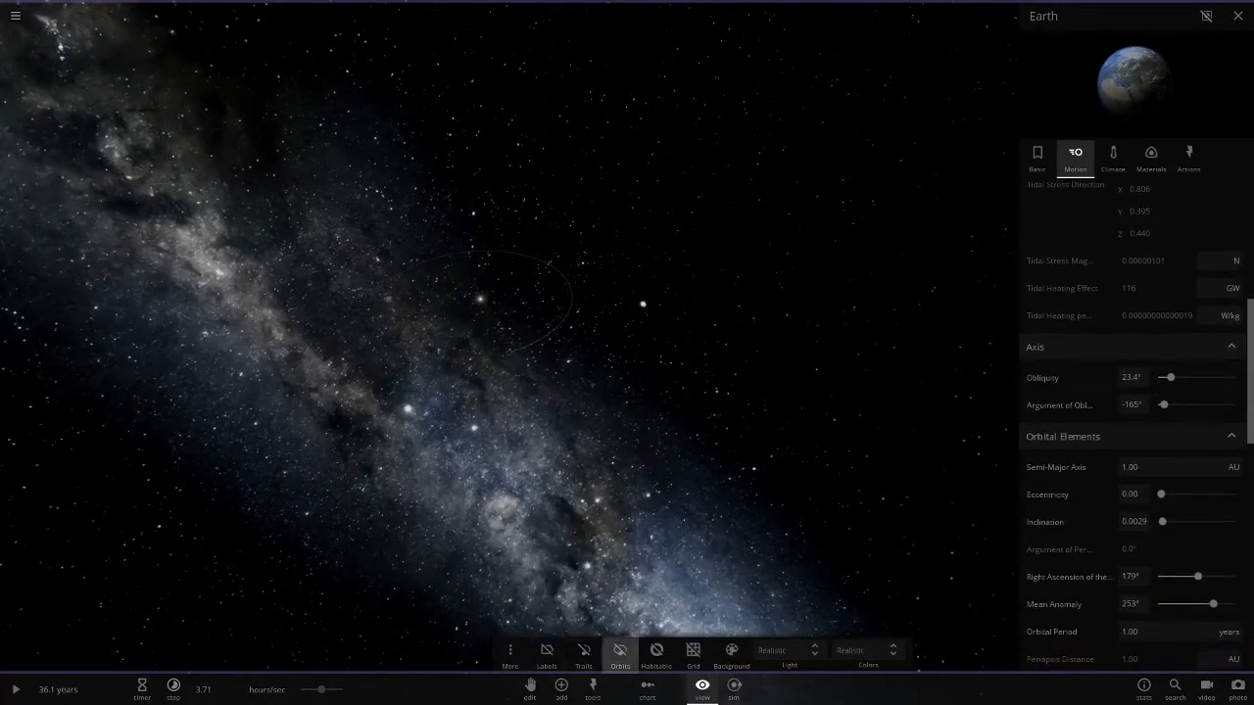
# Step: Close Earth's properties panel so Neptune fills the view
pyautogui.click(618, 656)
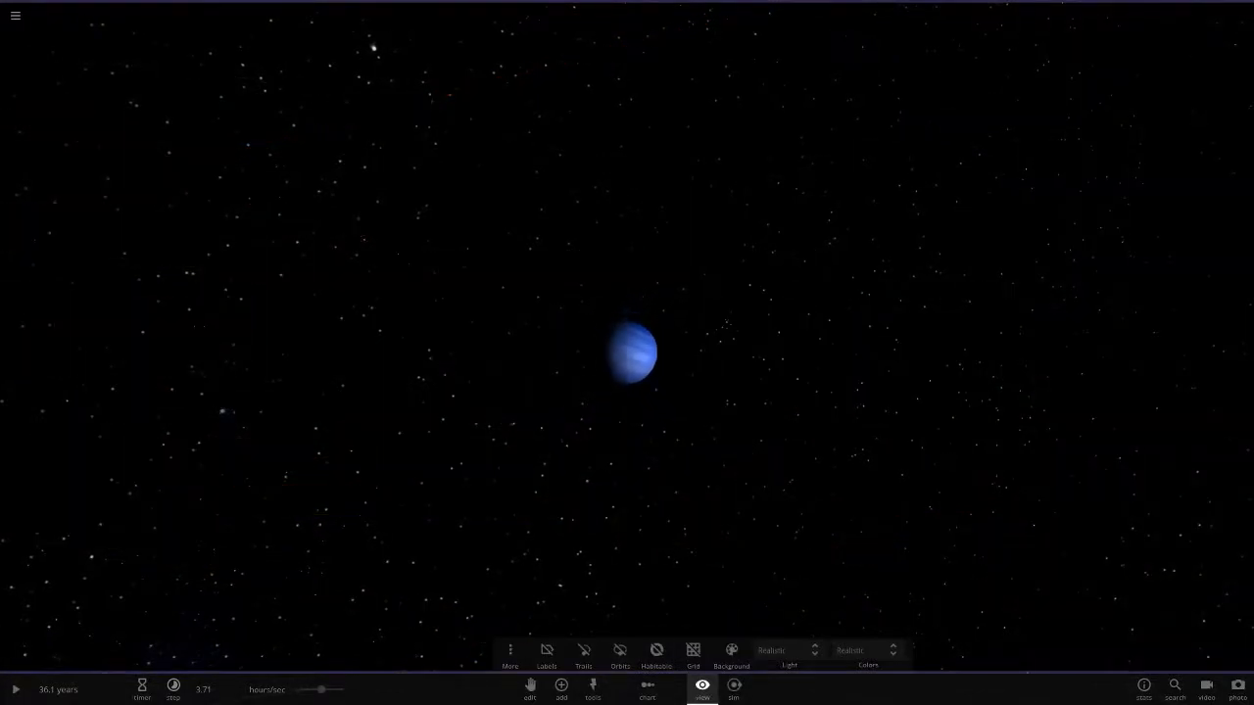
# Step: Select Triton and turn on body labels for Neptune, Uranus, Earth and Mercury
pyautogui.click(629, 351)
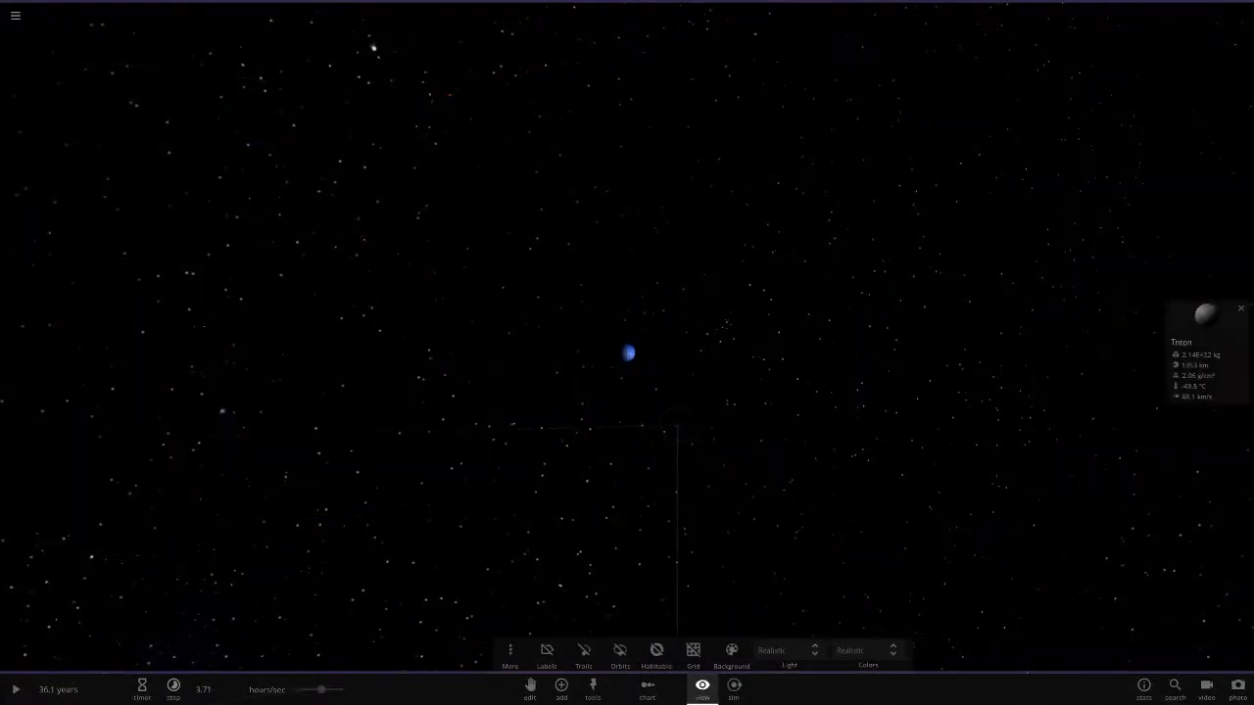
pyautogui.click(1240, 308)
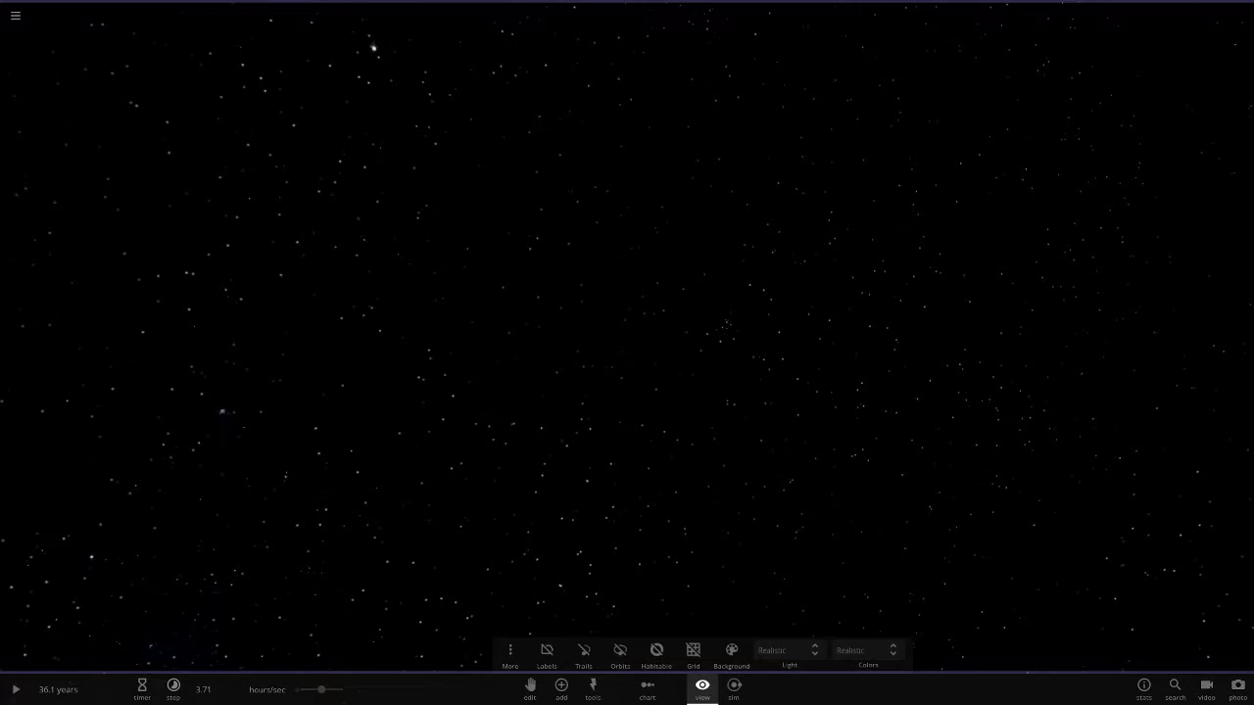
pyautogui.click(546, 655)
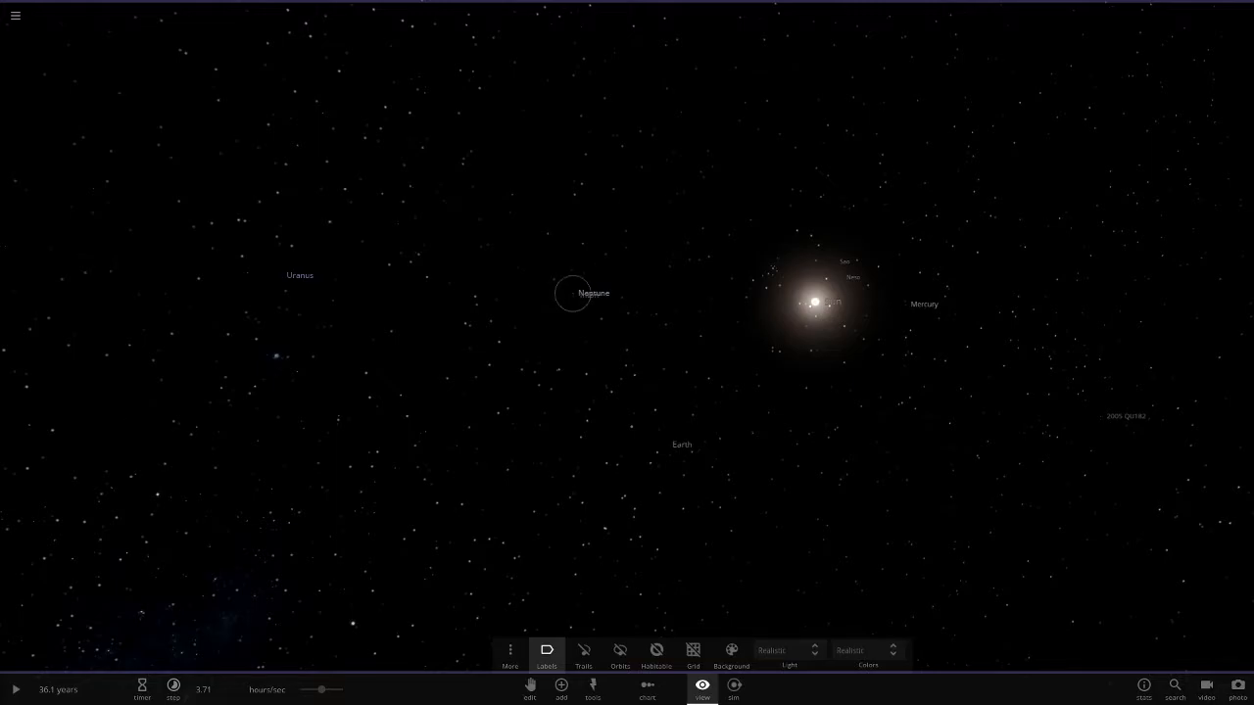
# Step: Pick Solid Black from the sky background list
pyautogui.click(731, 656)
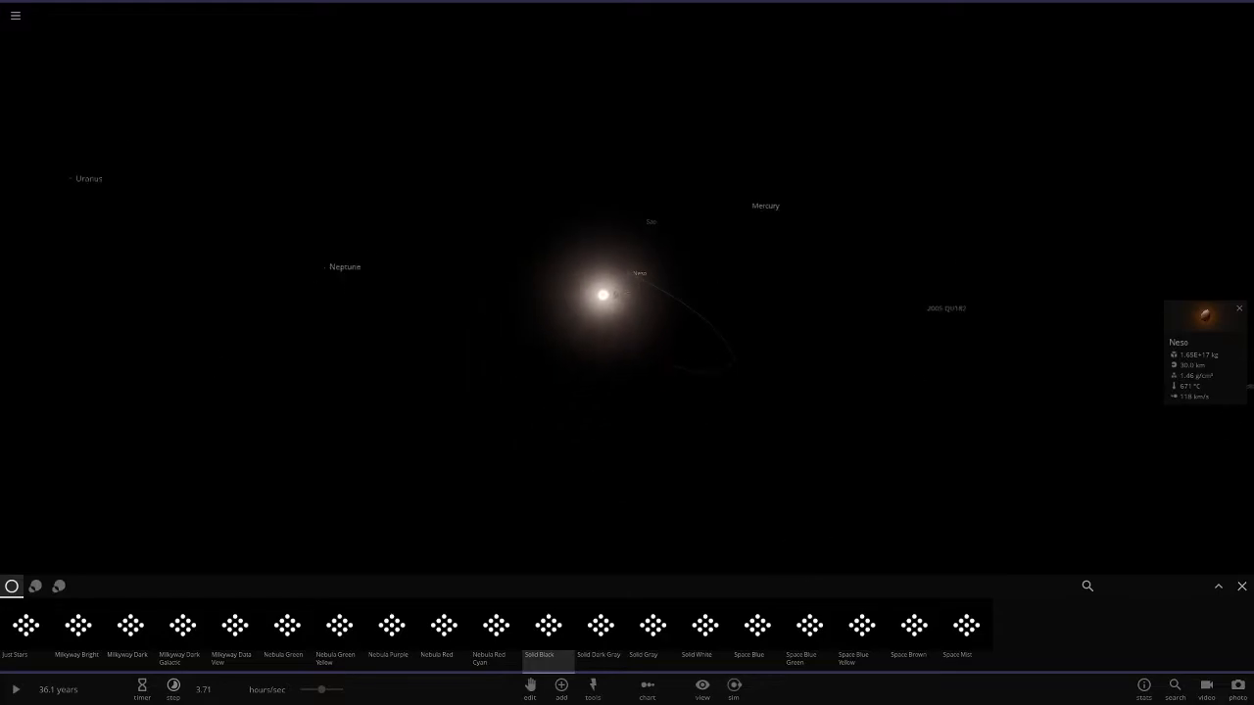
# Step: Focus on Triton, zoom out, and close the background picker
pyautogui.click(702, 688)
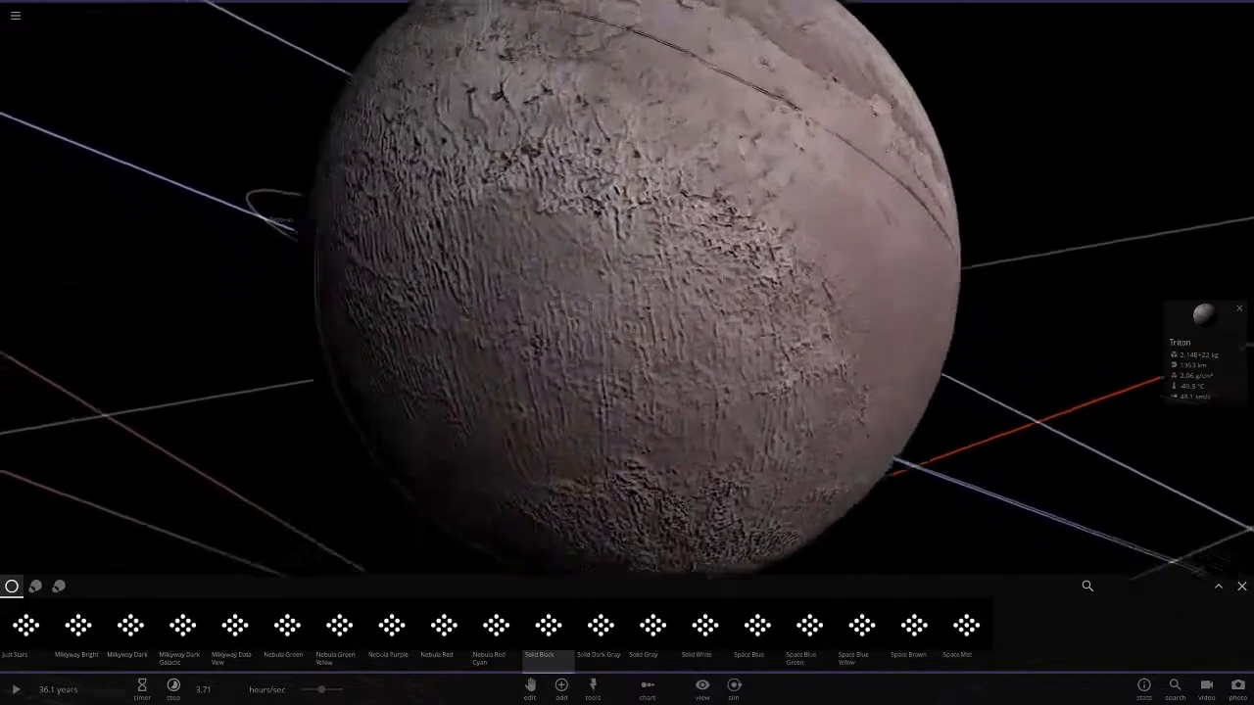
pyautogui.scroll(-3)
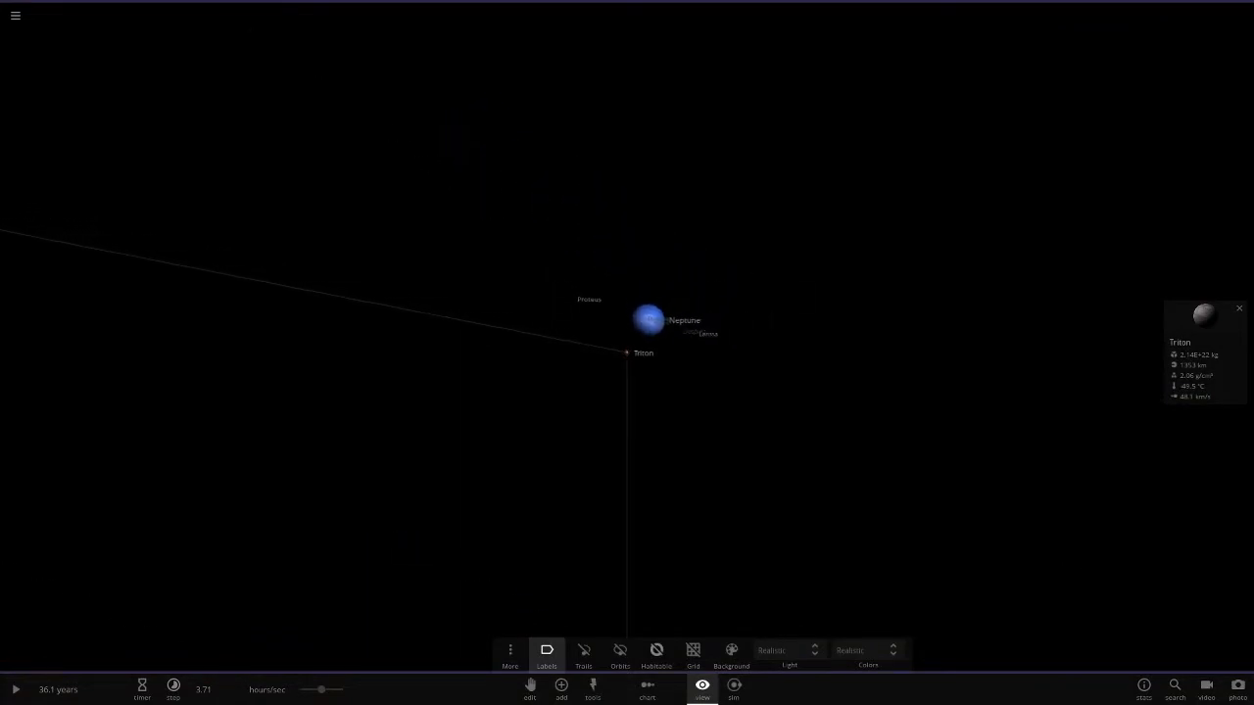
pyautogui.click(584, 649)
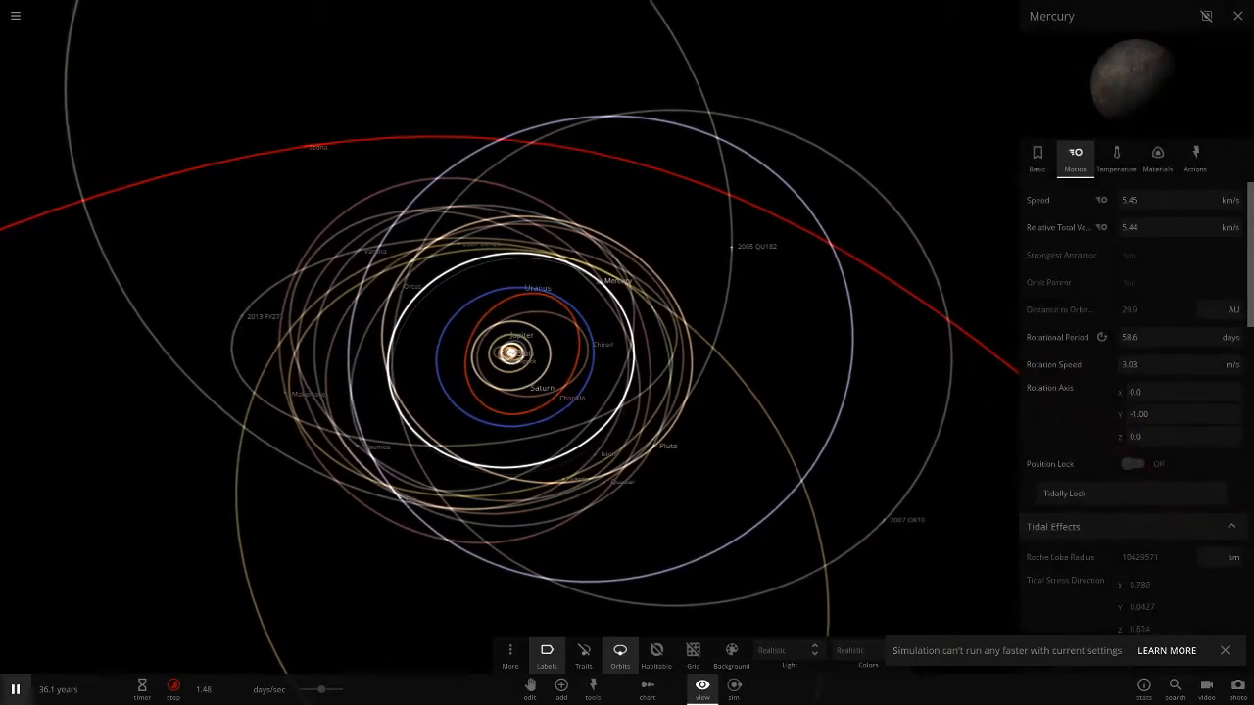
# Step: View Mercury's basic and temperature properties, then open Triton's properties
pyautogui.click(1036, 153)
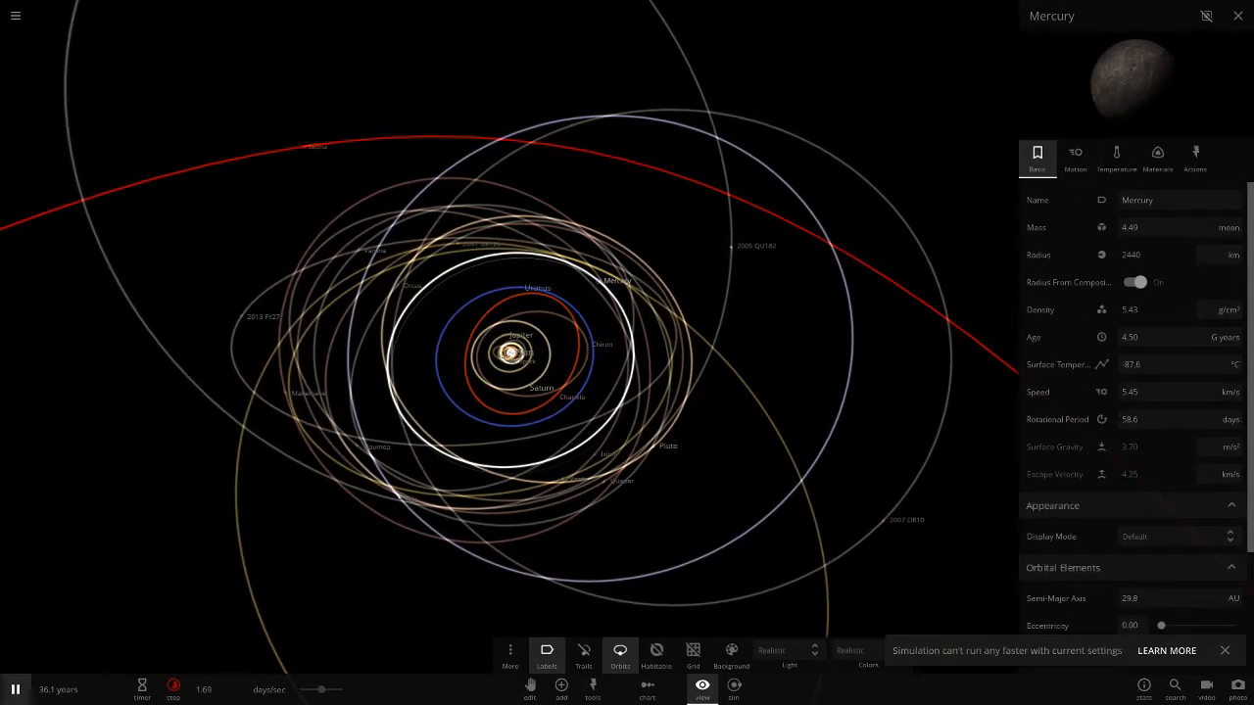
pyautogui.click(1115, 156)
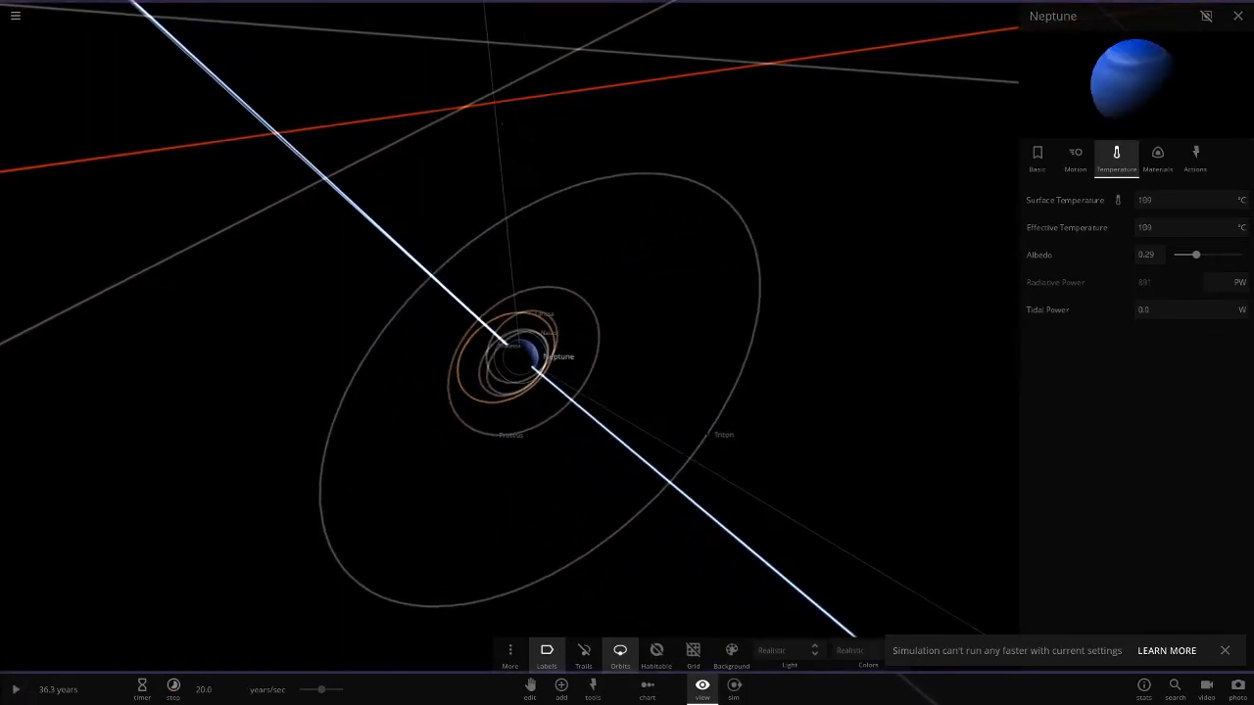
pyautogui.click(14, 688)
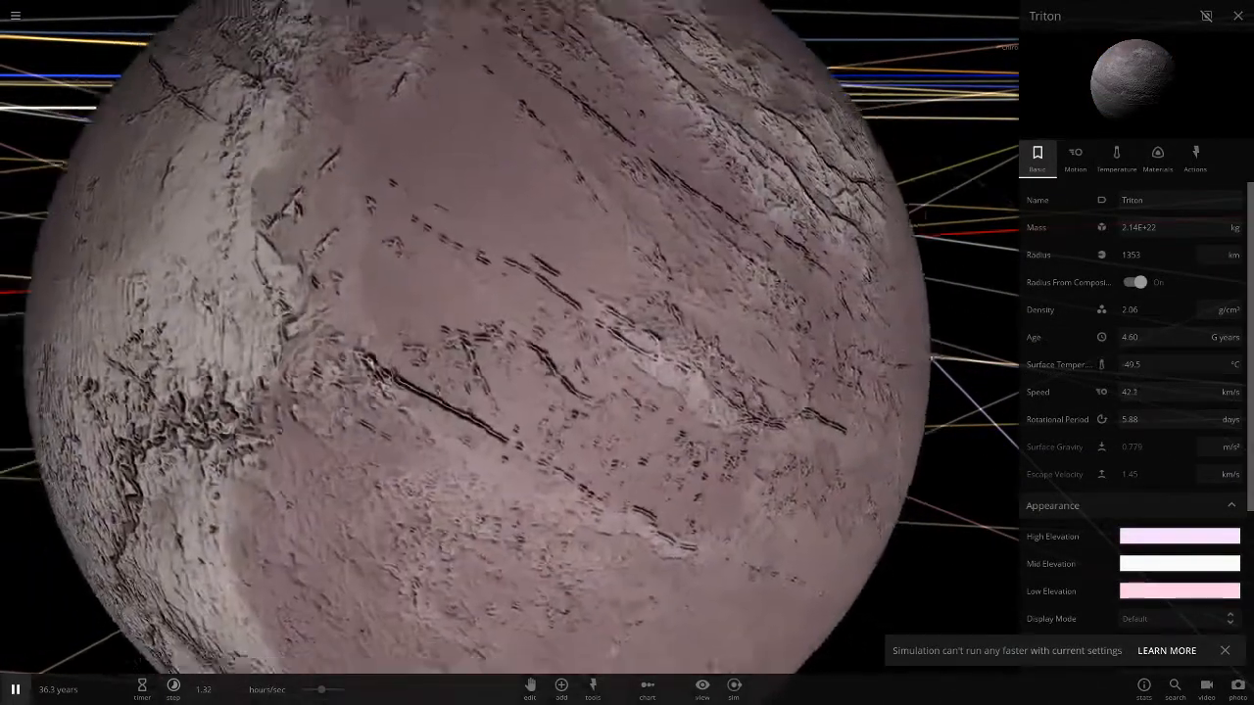
# Step: Show Triton's Temperature tab: −49.5 °C surface, 33.1 °C effective, 0.89 albedo
pyautogui.click(1116, 156)
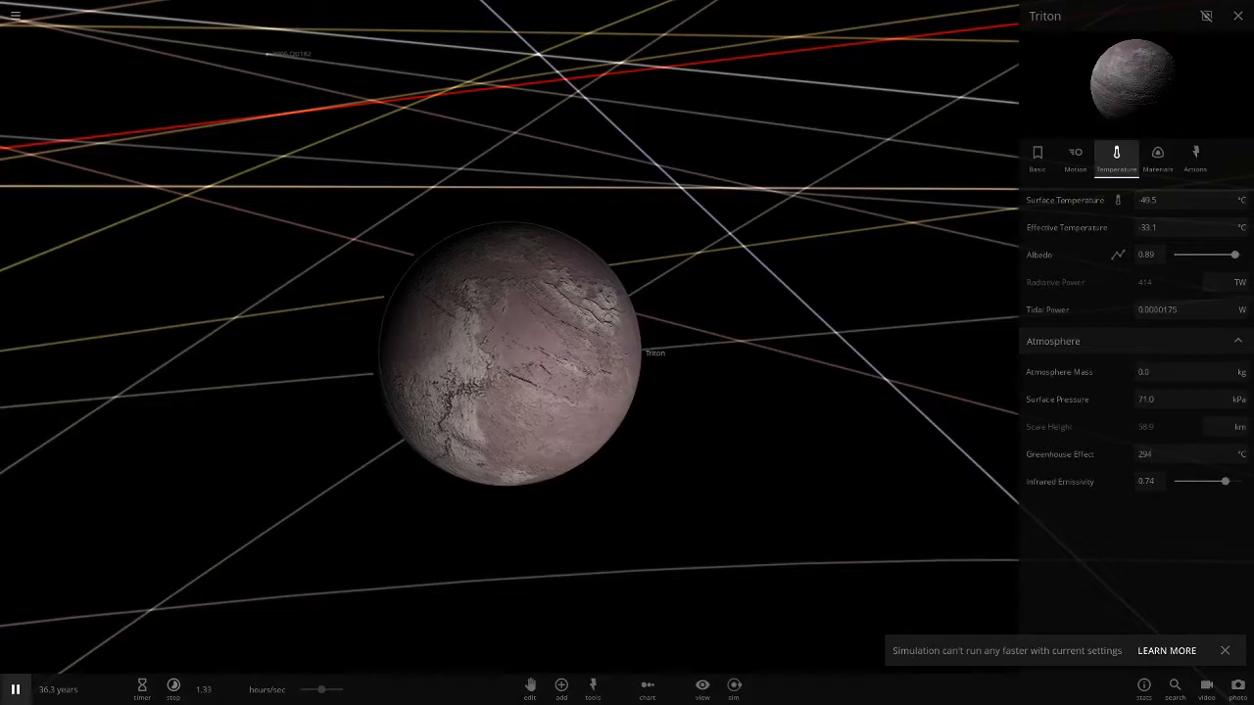